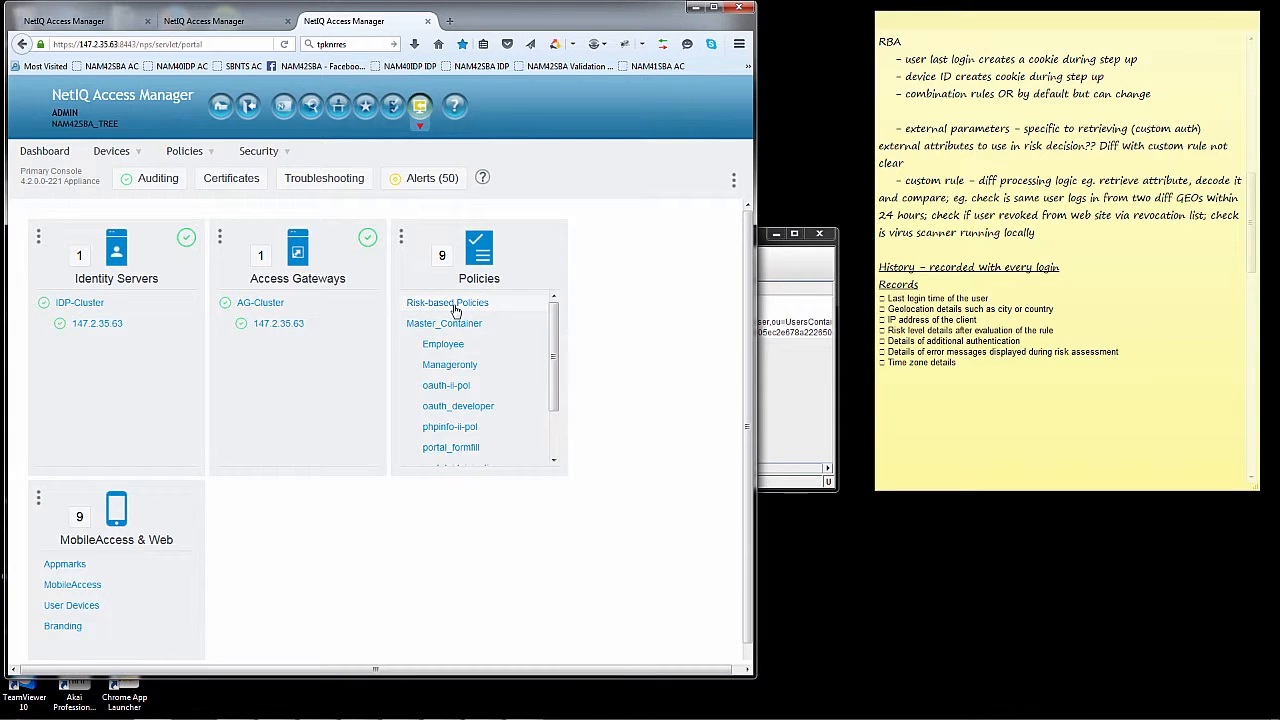
Step: View the User History settings under Risk-based Policies: history enabled, built-in eDirectory store
{"action": "left_click", "coordinate": [447, 302]}
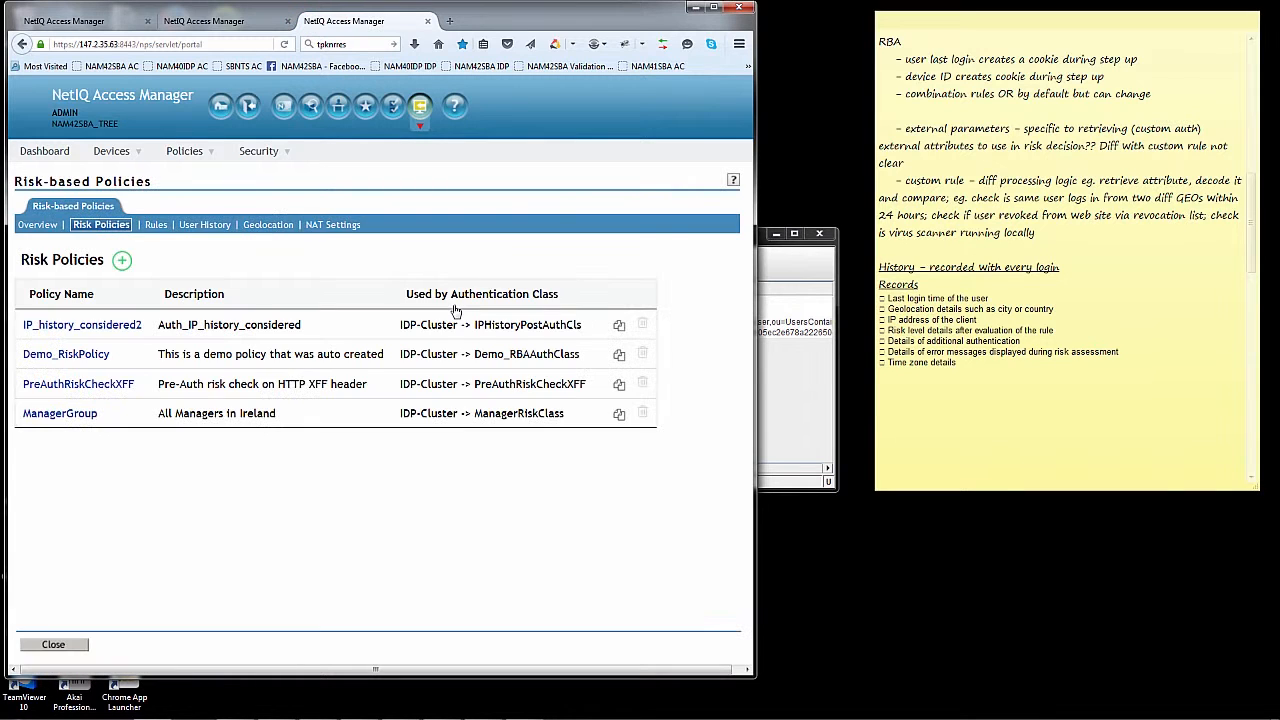
{"action": "left_click", "coordinate": [204, 224]}
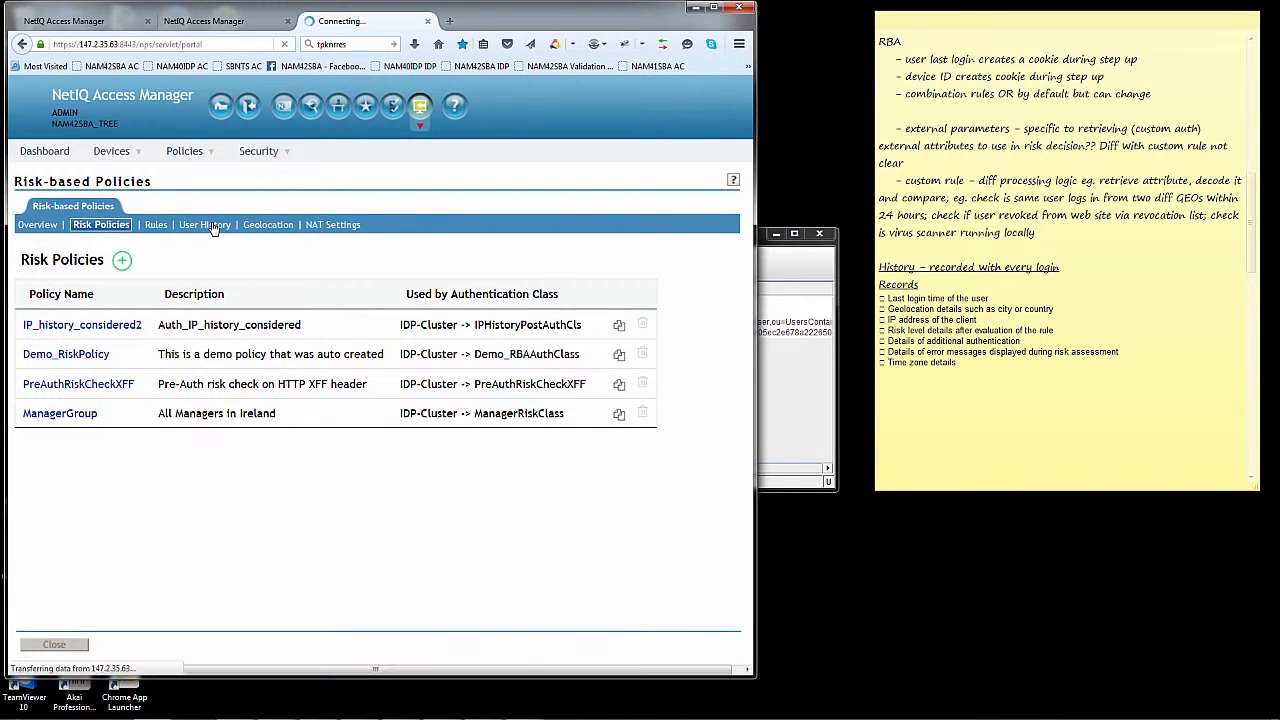
{"action": "left_click", "coordinate": [199, 224]}
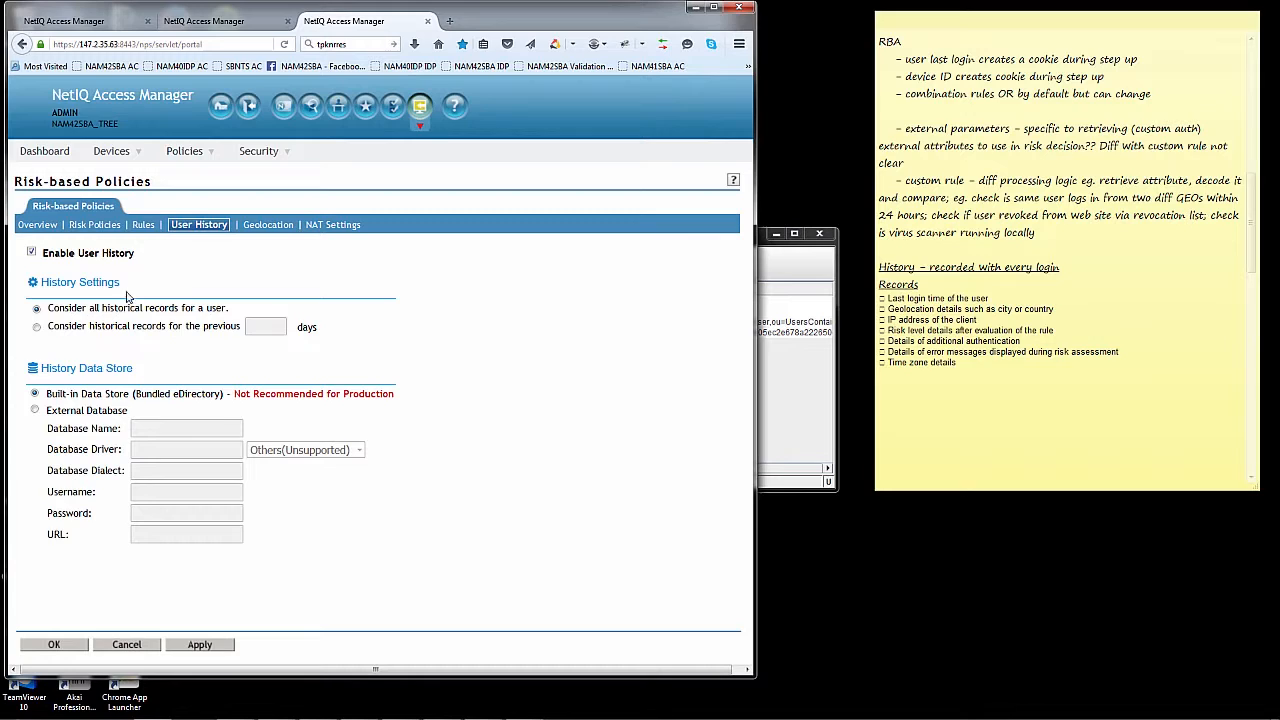
{"action": "mouse_move", "coordinate": [165, 319]}
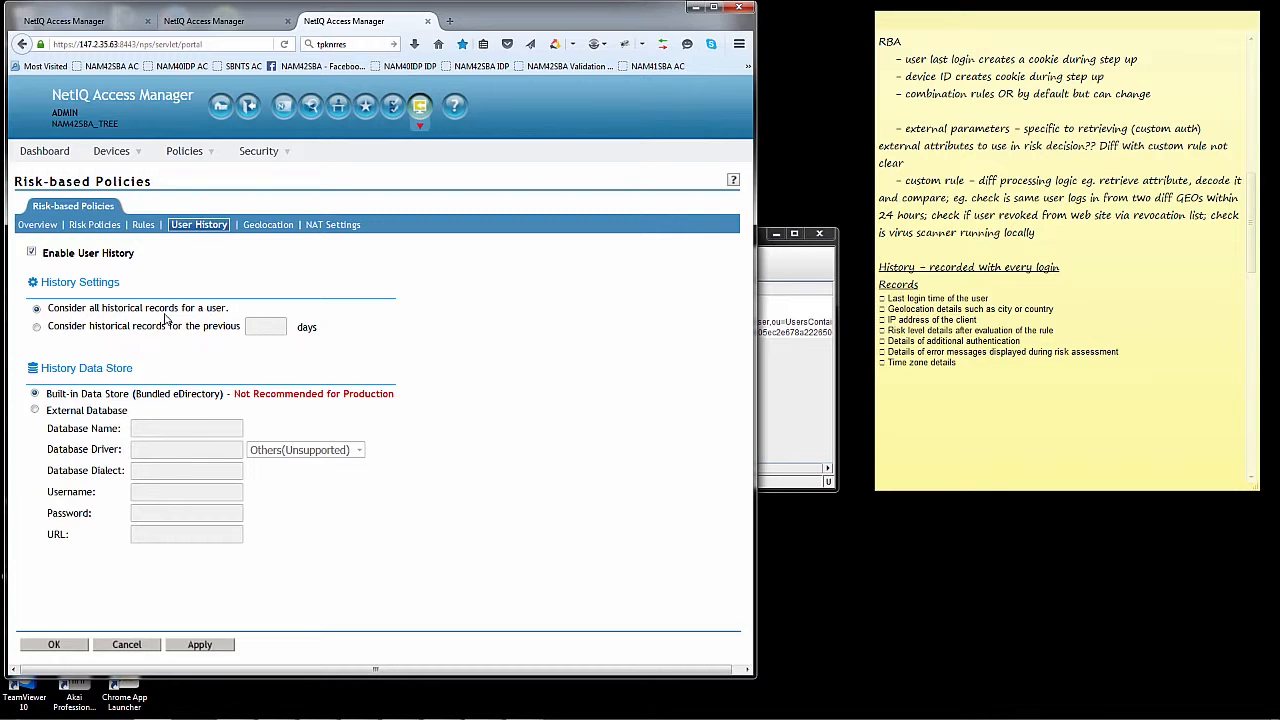
{"action": "mouse_move", "coordinate": [213, 328]}
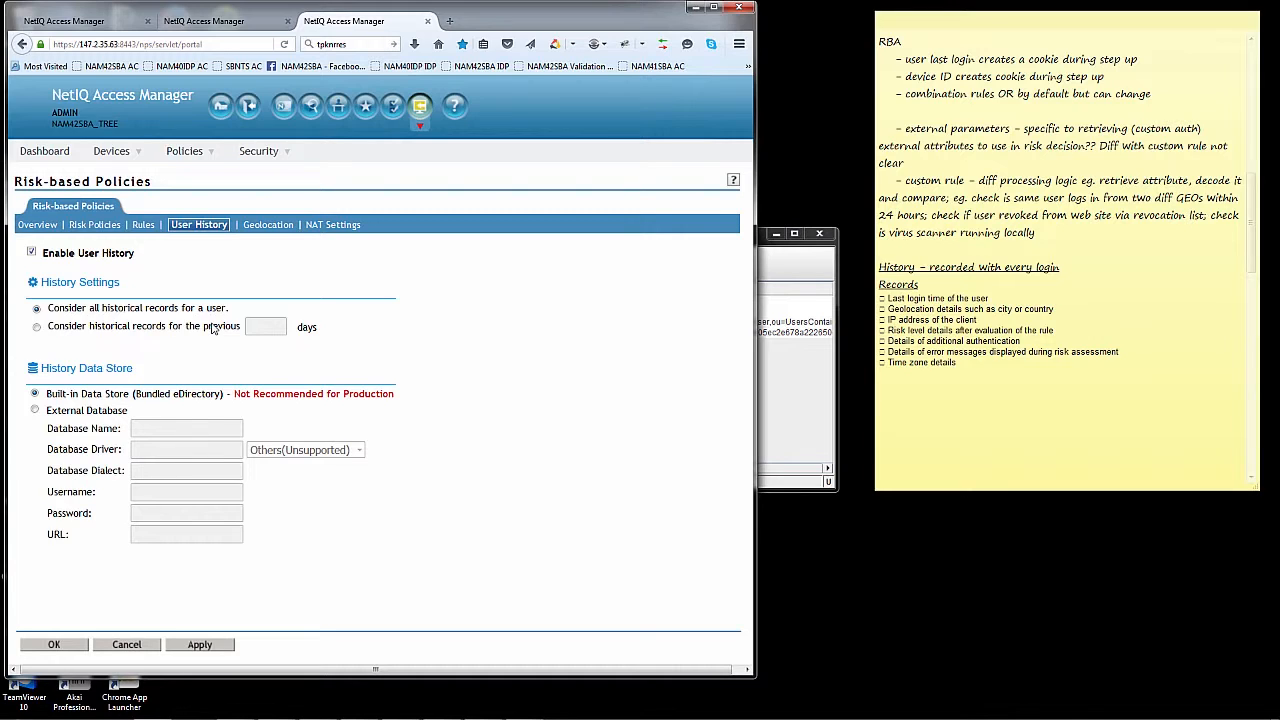
{"action": "mouse_move", "coordinate": [98, 360]}
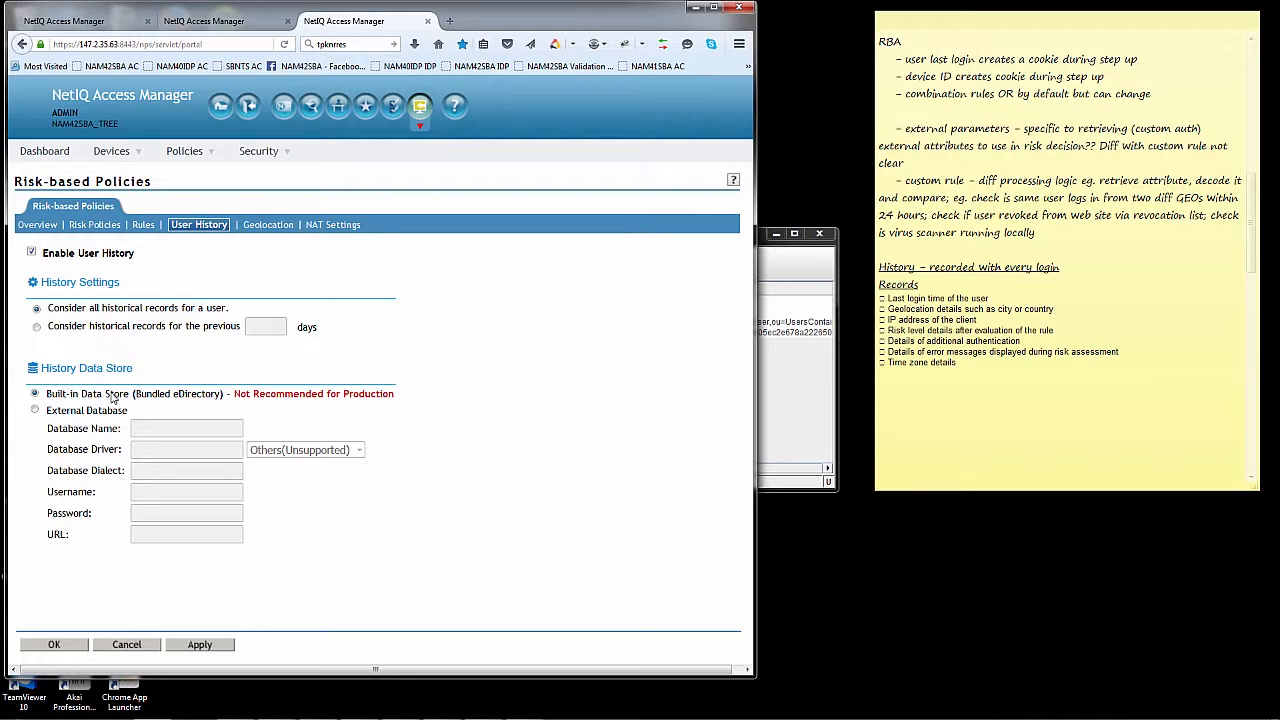
Step: Open EMEA_IP_addr_rule from the Rules list and expand Rule1 - IP Address Rule
{"action": "left_click", "coordinate": [143, 224]}
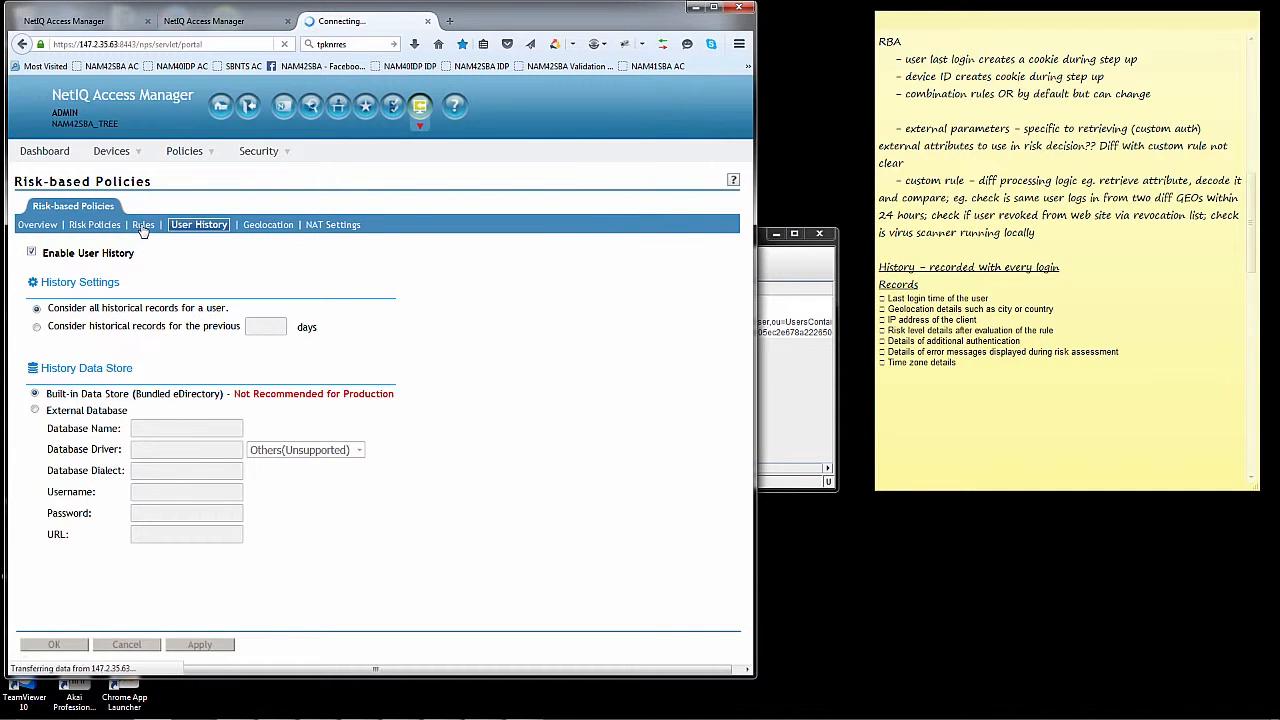
{"action": "left_click", "coordinate": [148, 224]}
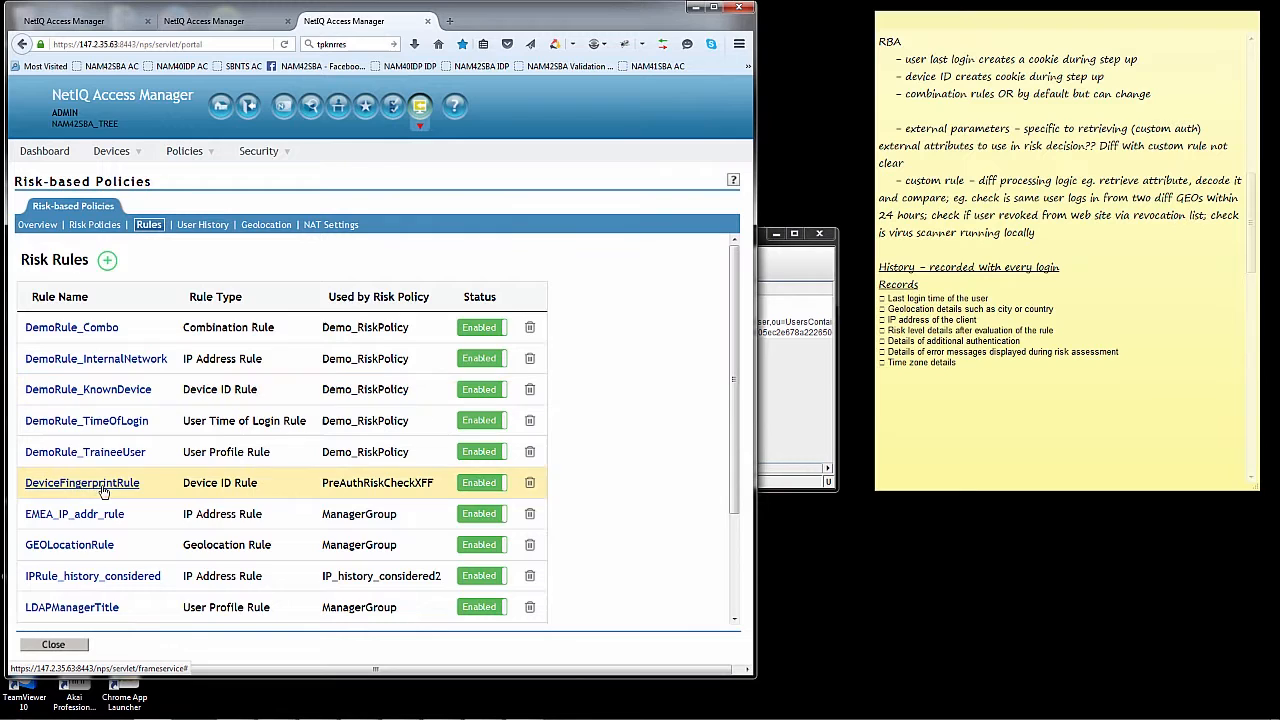
{"action": "left_click", "coordinate": [74, 513]}
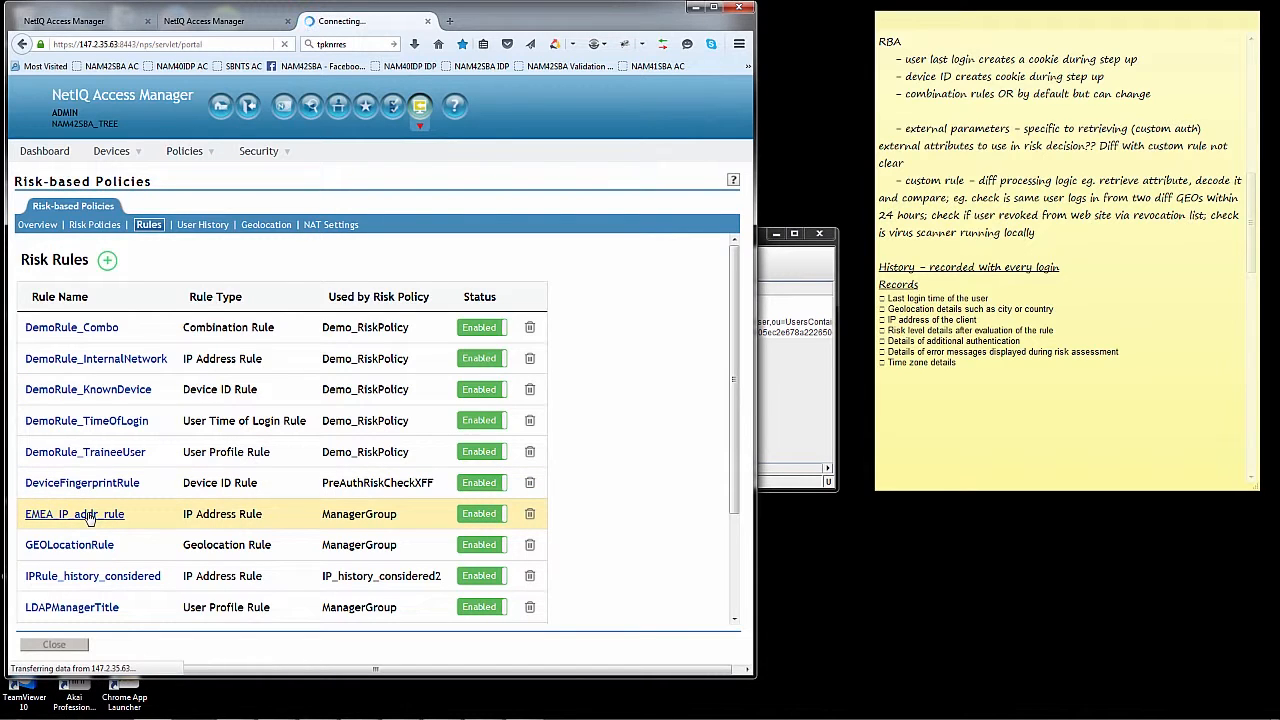
{"action": "left_click", "coordinate": [74, 513]}
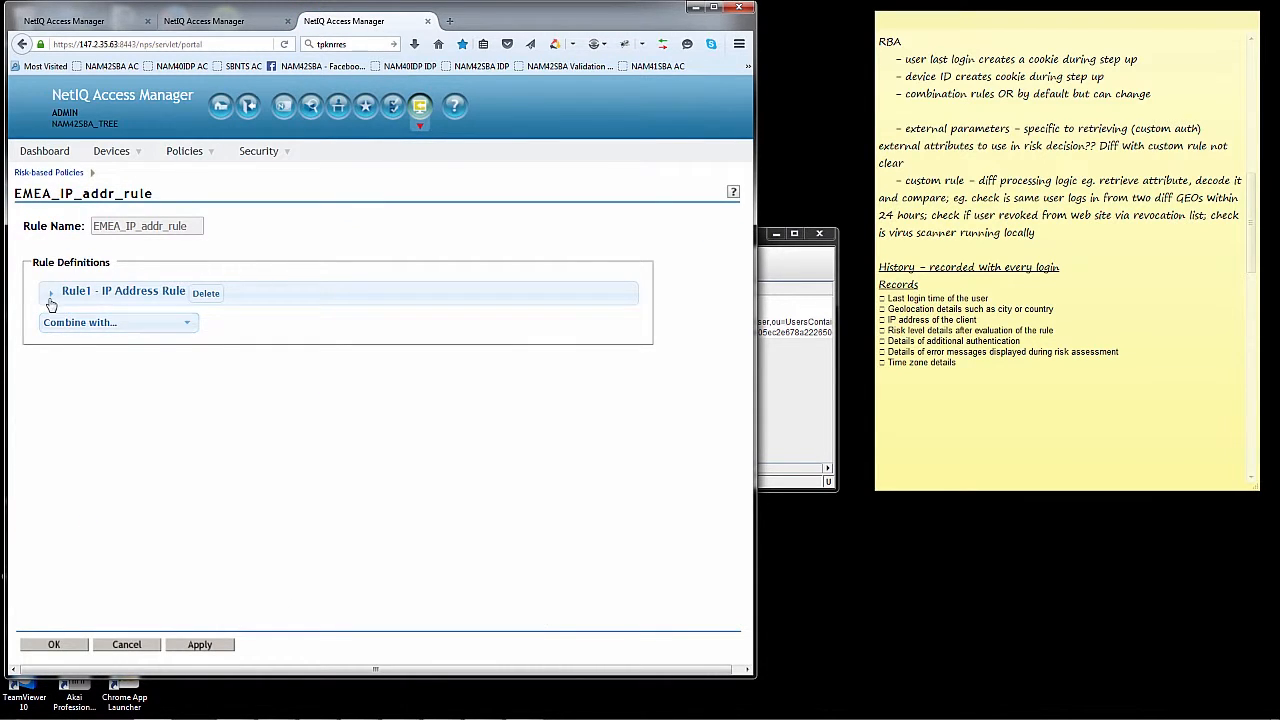
{"action": "left_click", "coordinate": [50, 291]}
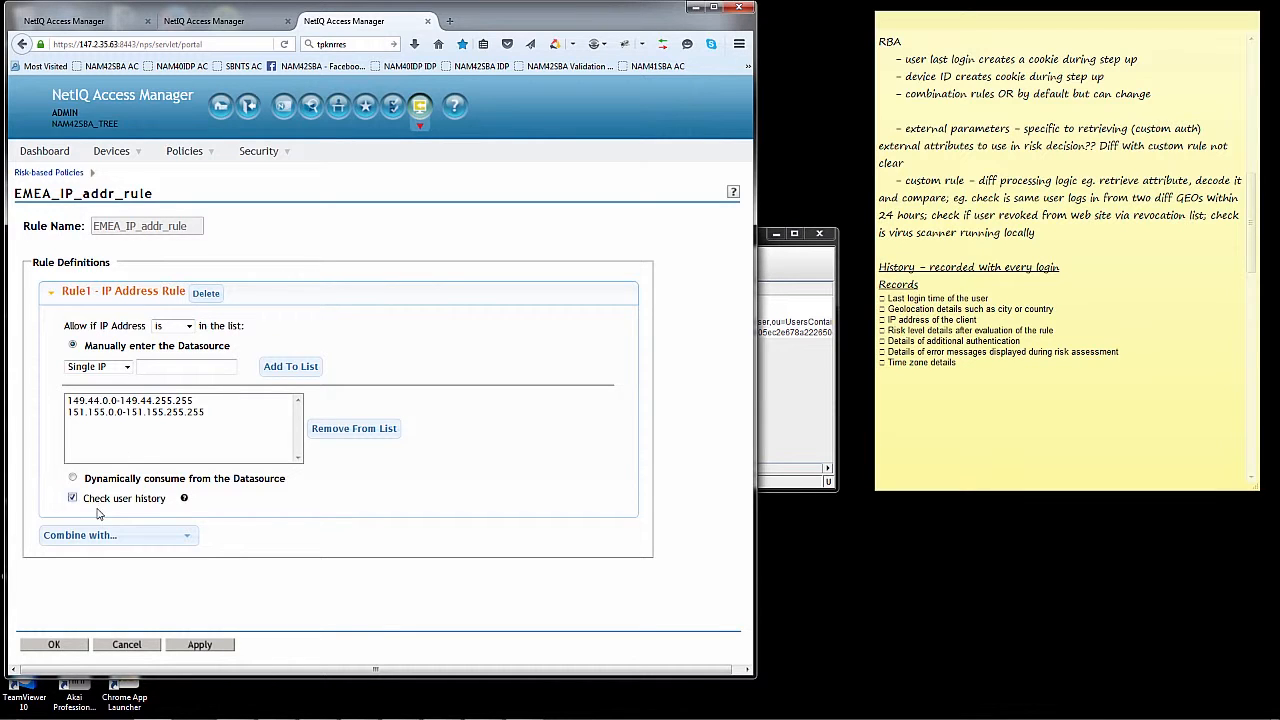
{"action": "mouse_move", "coordinate": [162, 503]}
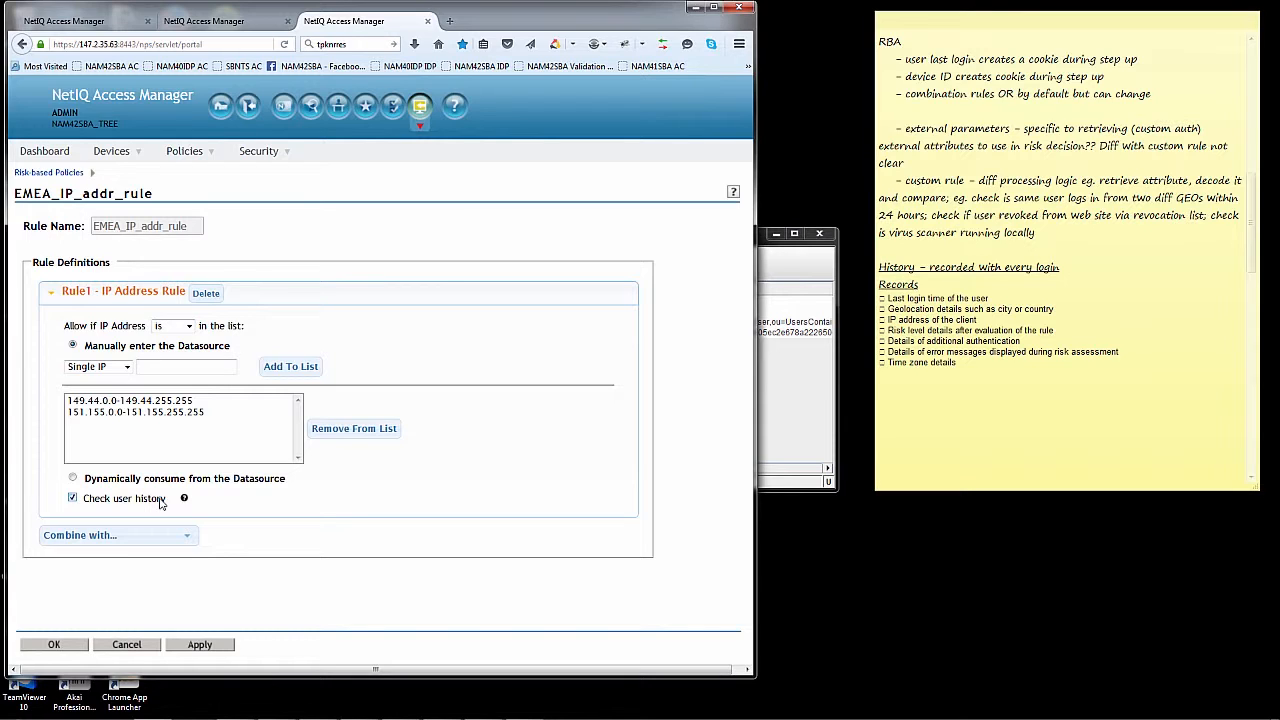
{"action": "mouse_move", "coordinate": [88, 466]}
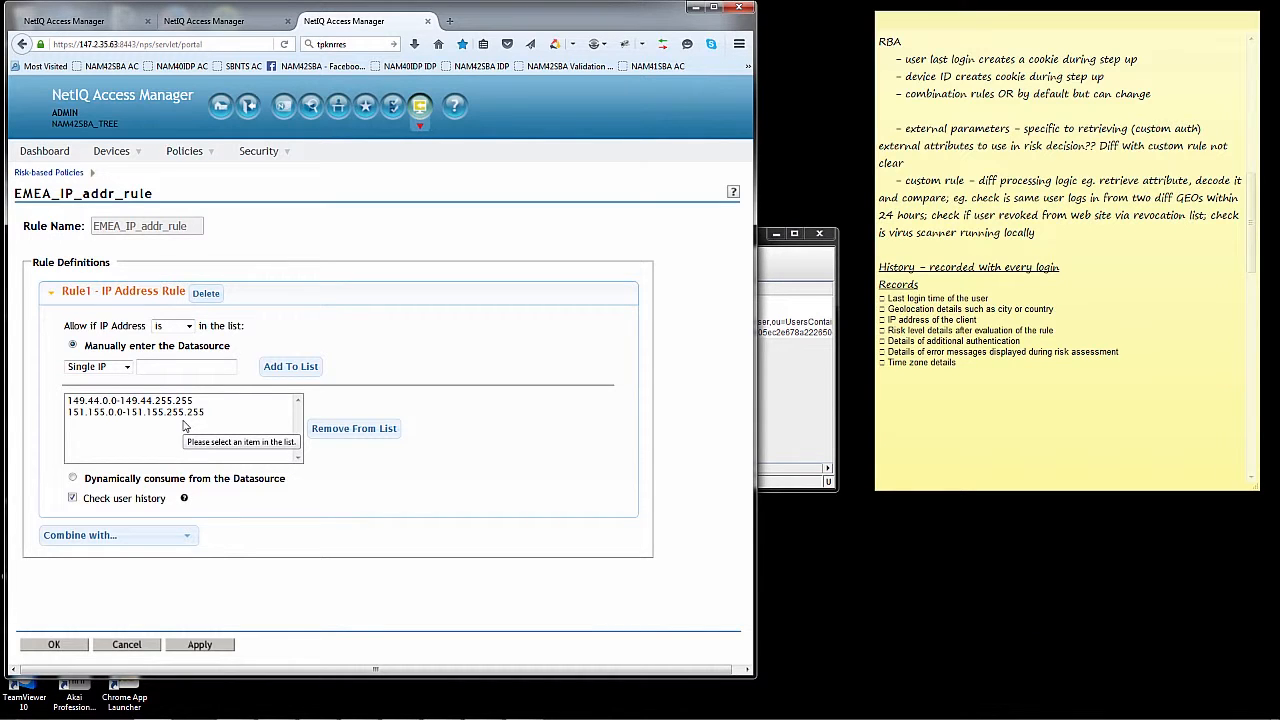
{"action": "left_click", "coordinate": [184, 151]}
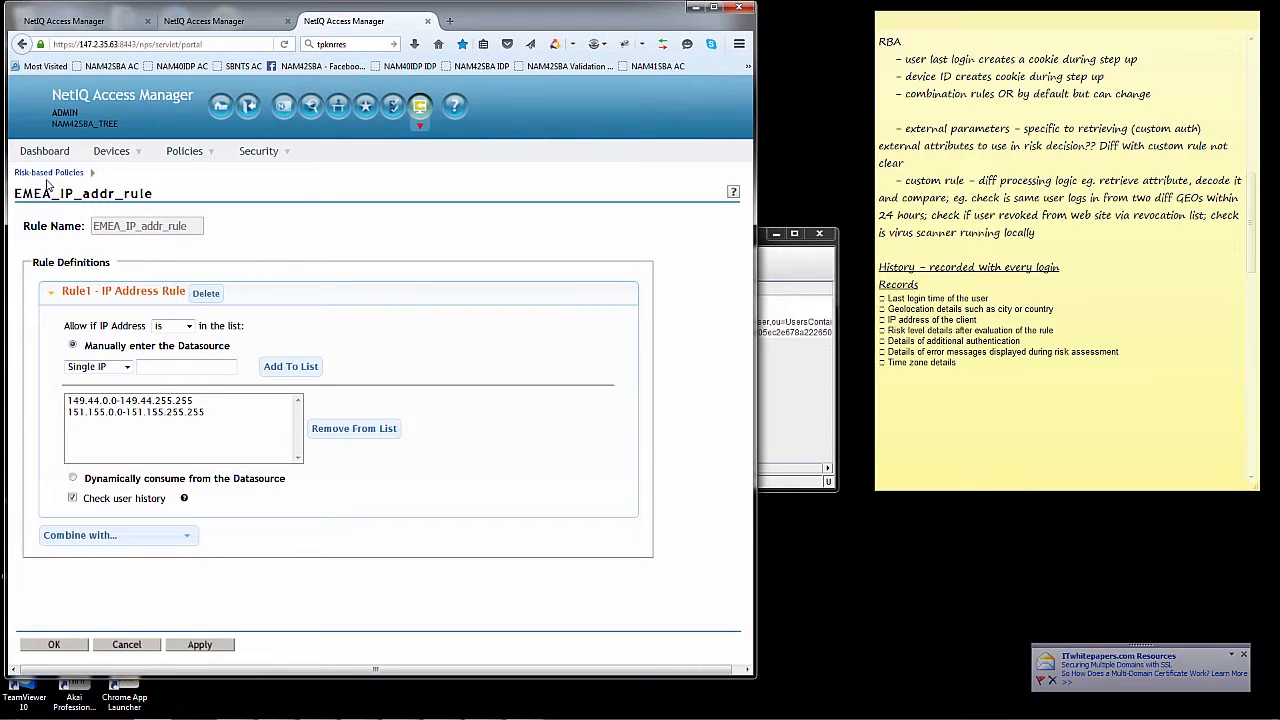
Step: Open the IP_history_considered2 risk policy and scroll to its rule score and risk levels
{"action": "left_click", "coordinate": [54, 644]}
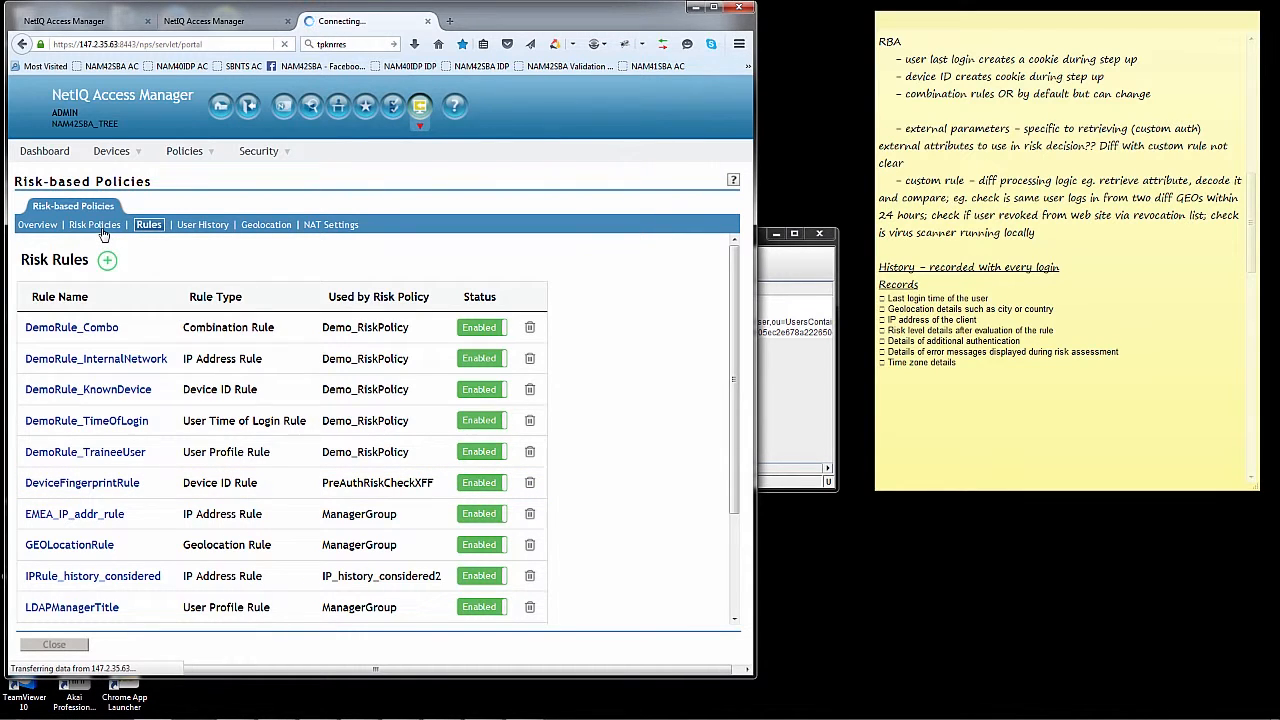
{"action": "left_click", "coordinate": [100, 224]}
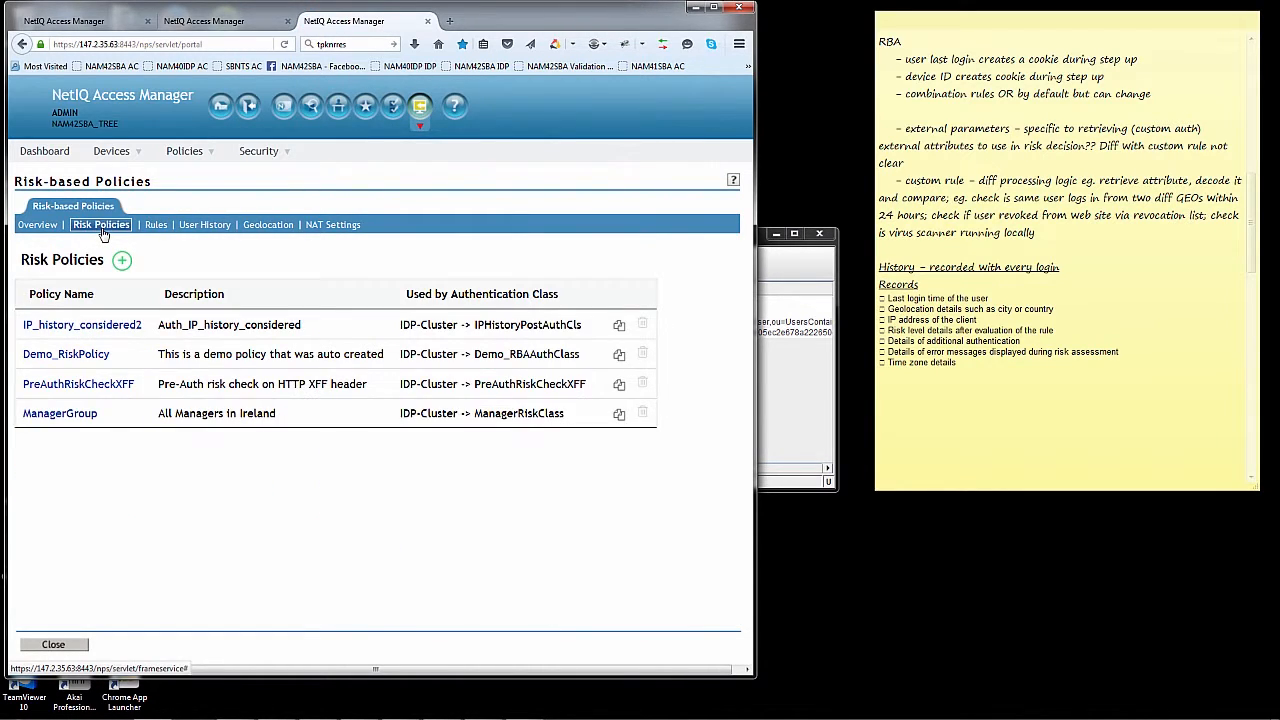
{"action": "left_click", "coordinate": [82, 324]}
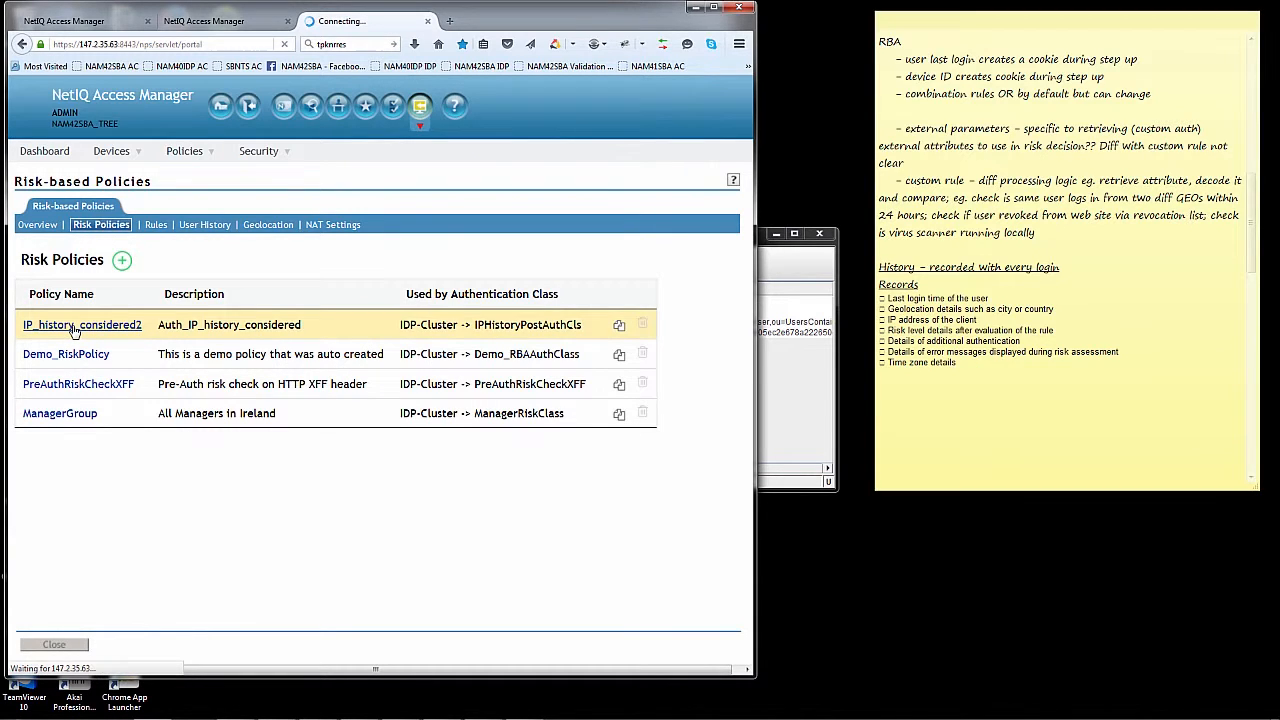
{"action": "left_click", "coordinate": [82, 324]}
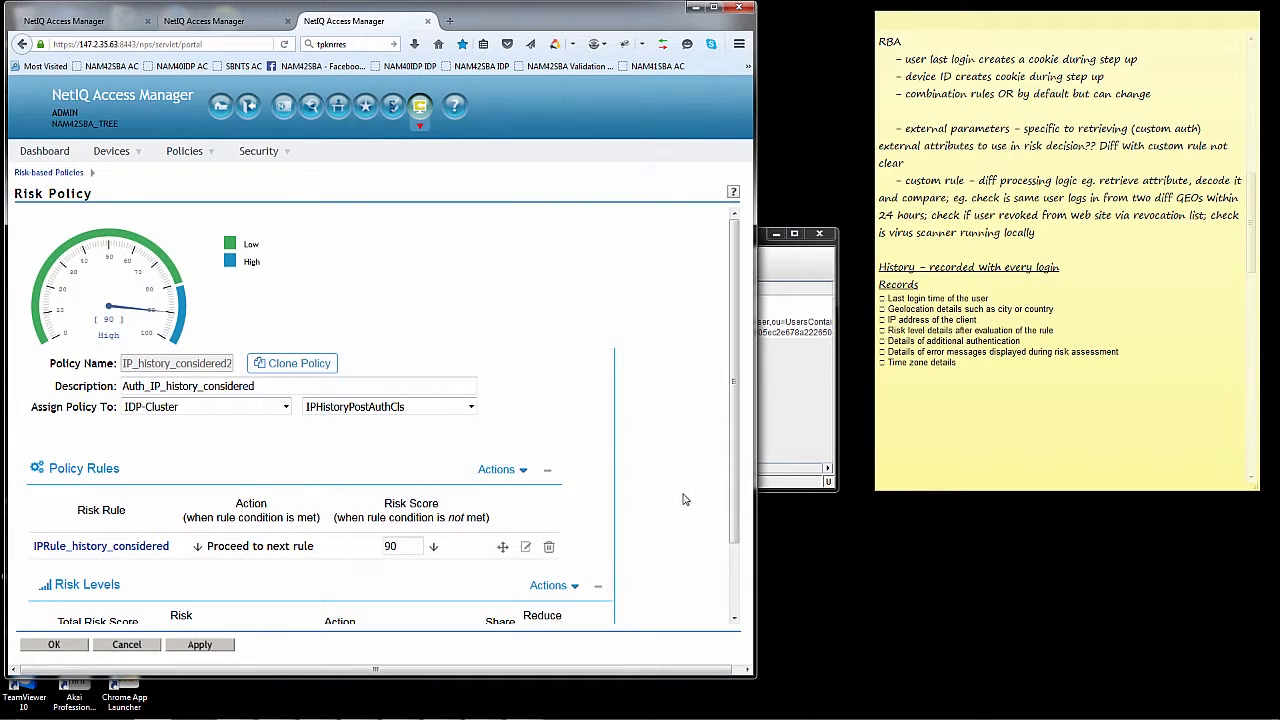
{"action": "scroll", "scroll_direction": "down", "scroll_amount": 3}
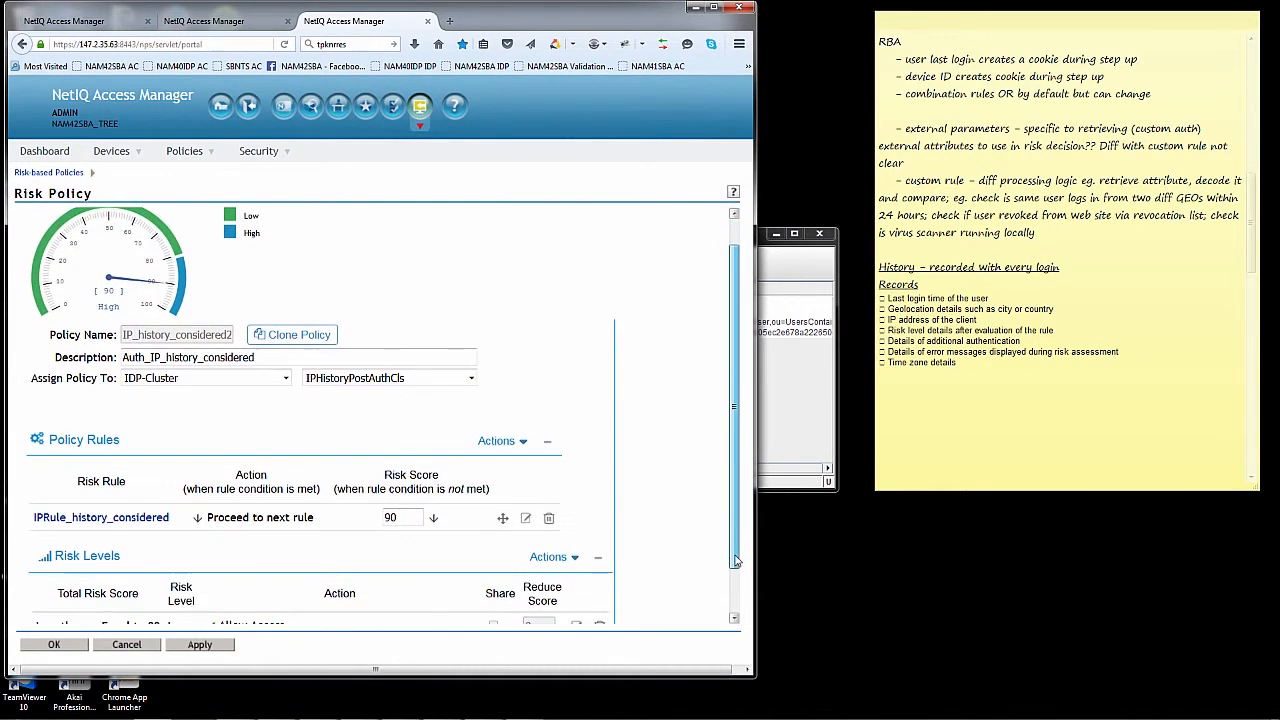
{"action": "scroll", "scroll_direction": "down", "scroll_amount": 3}
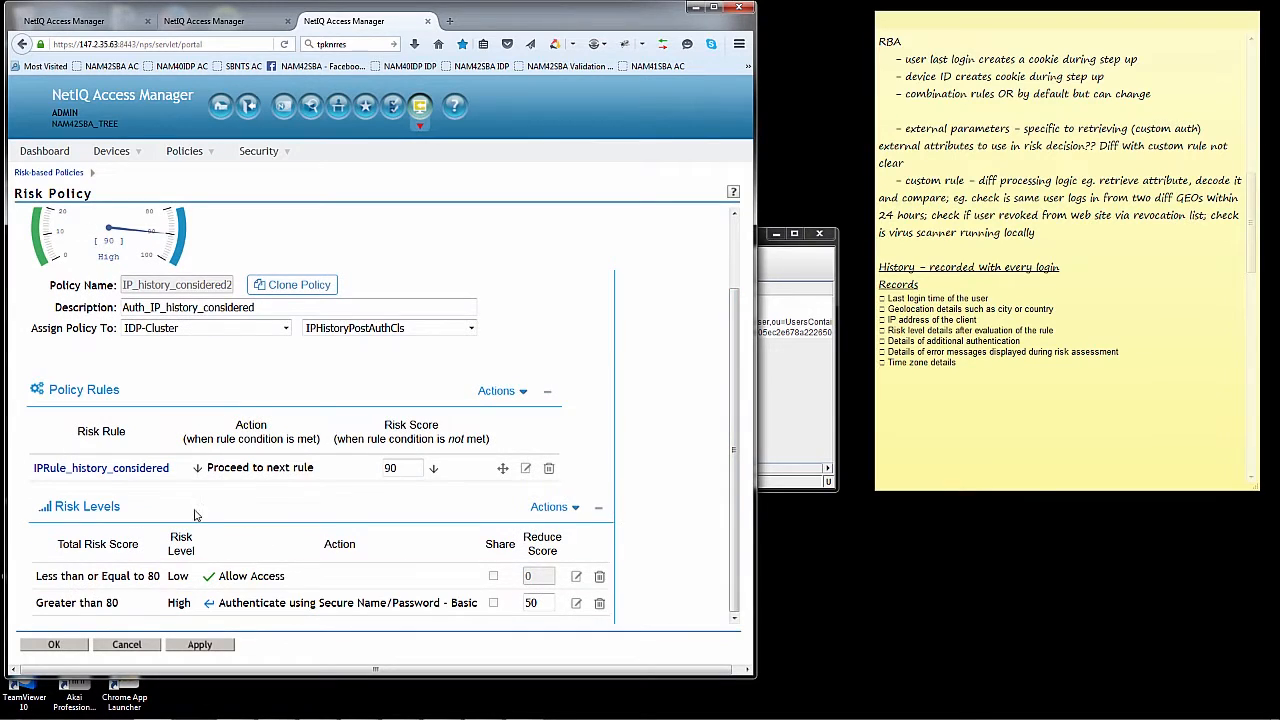
Step: Review IPRule_history_considered's range 147.2.0.0-147.2.255.254 with user history checked, then cancel
{"action": "left_click", "coordinate": [100, 467]}
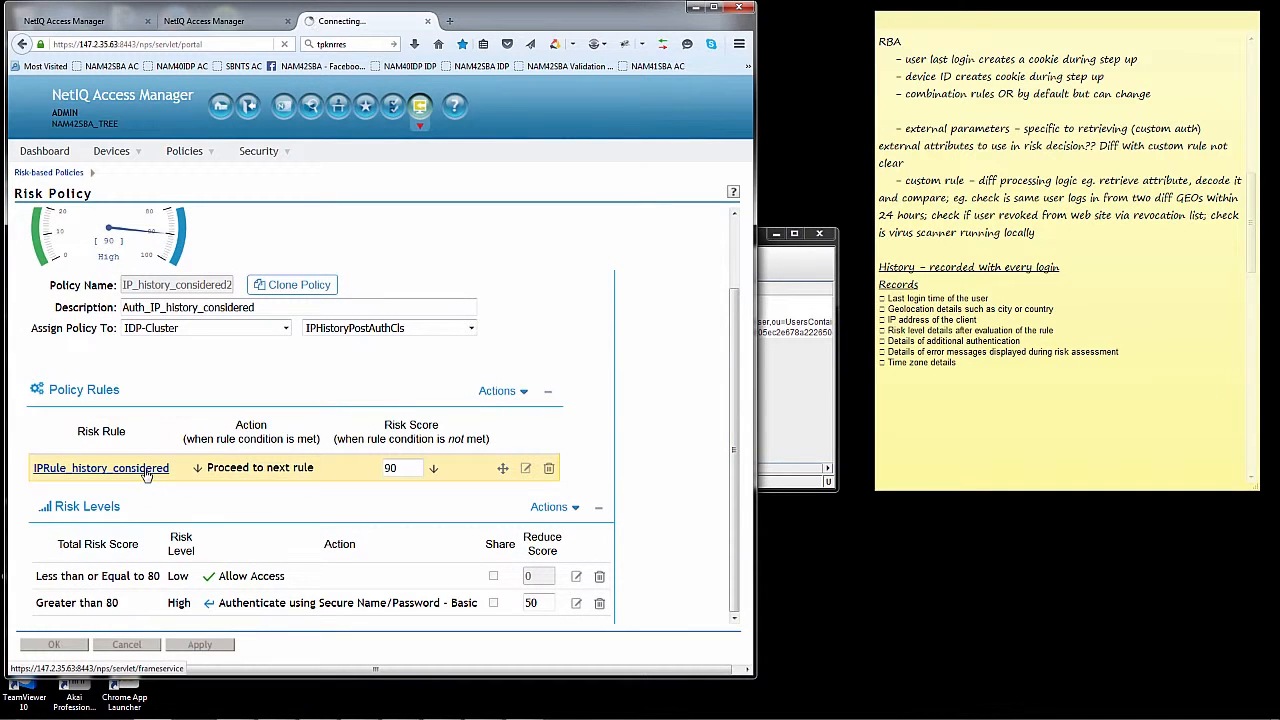
{"action": "left_click", "coordinate": [101, 467]}
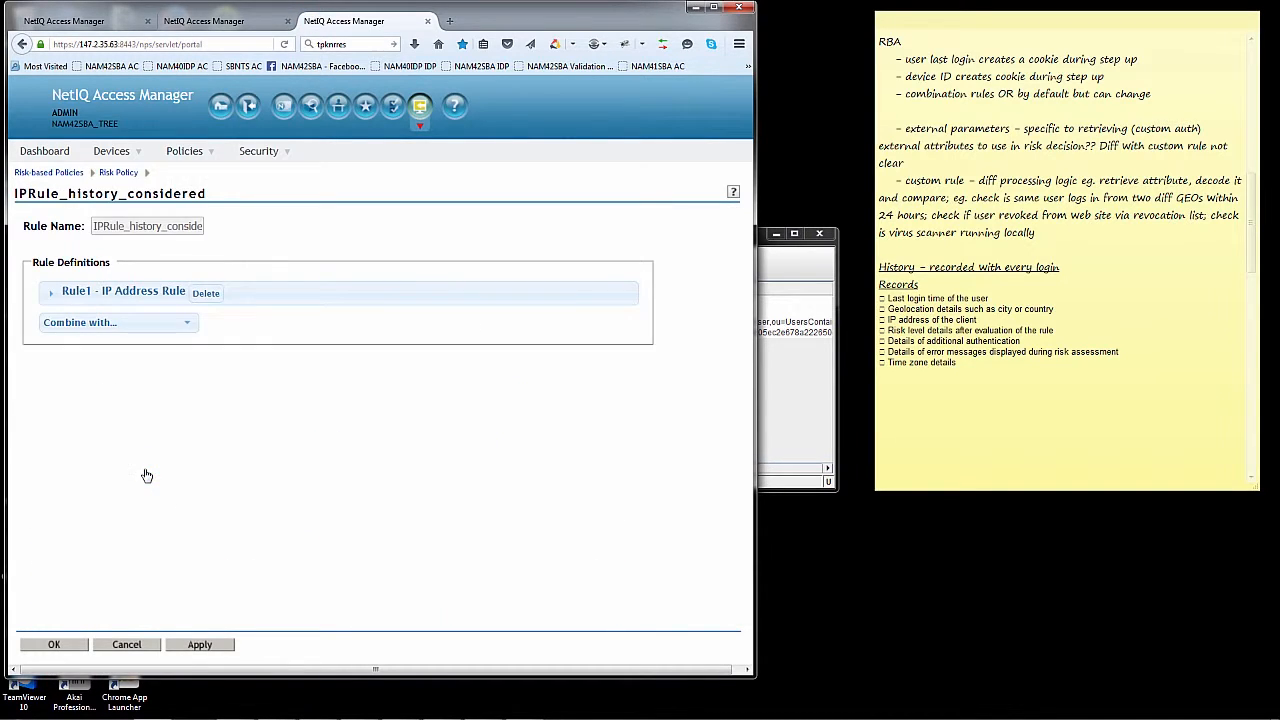
{"action": "left_click", "coordinate": [51, 291]}
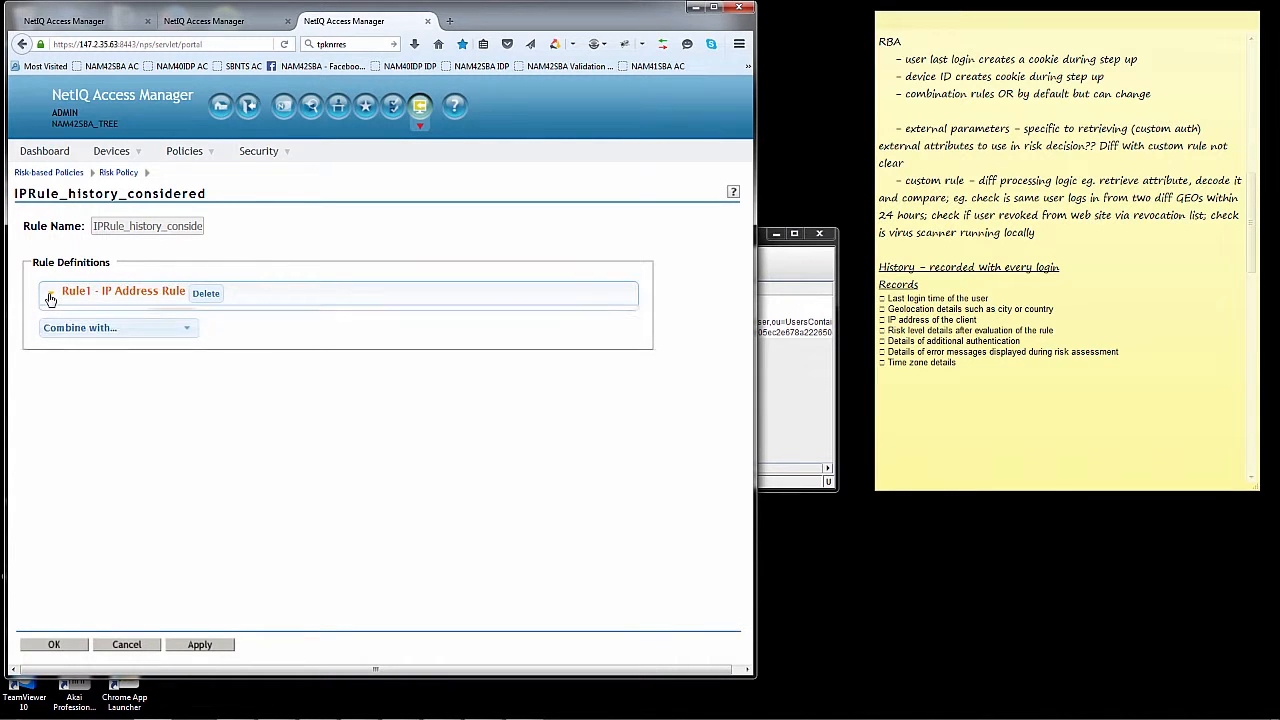
{"action": "left_click", "coordinate": [51, 291]}
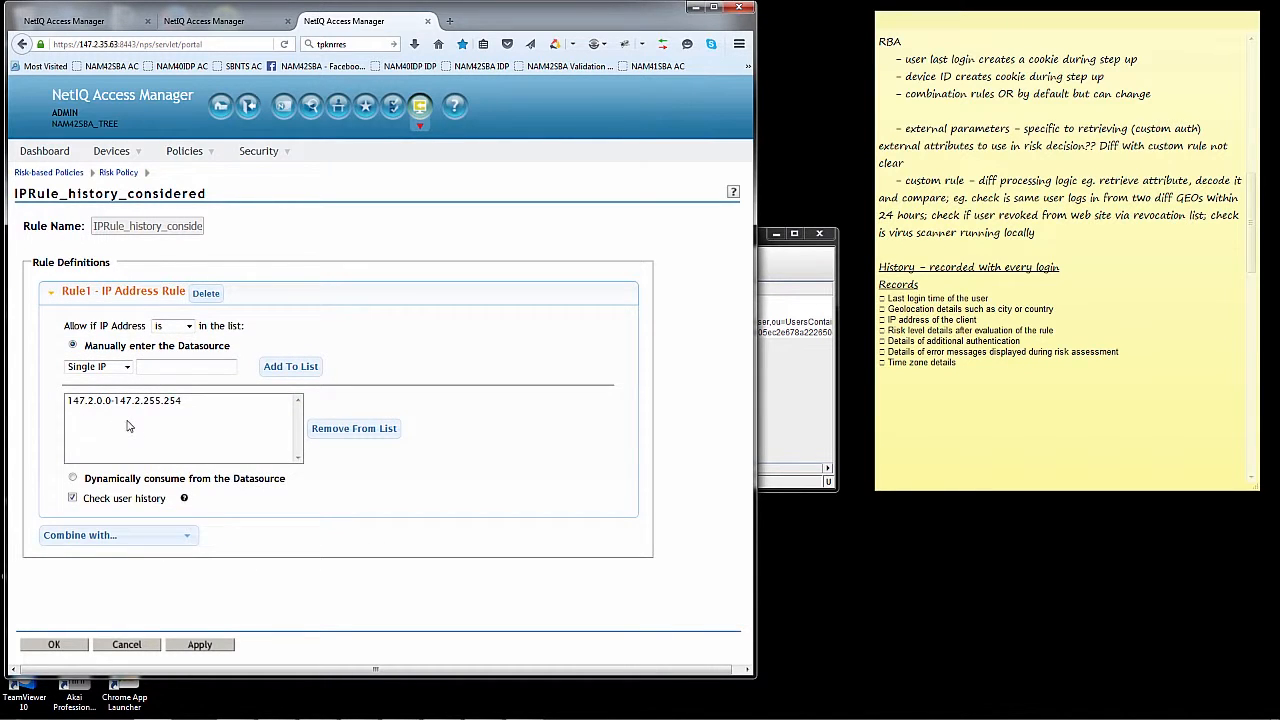
{"action": "left_click", "coordinate": [353, 428]}
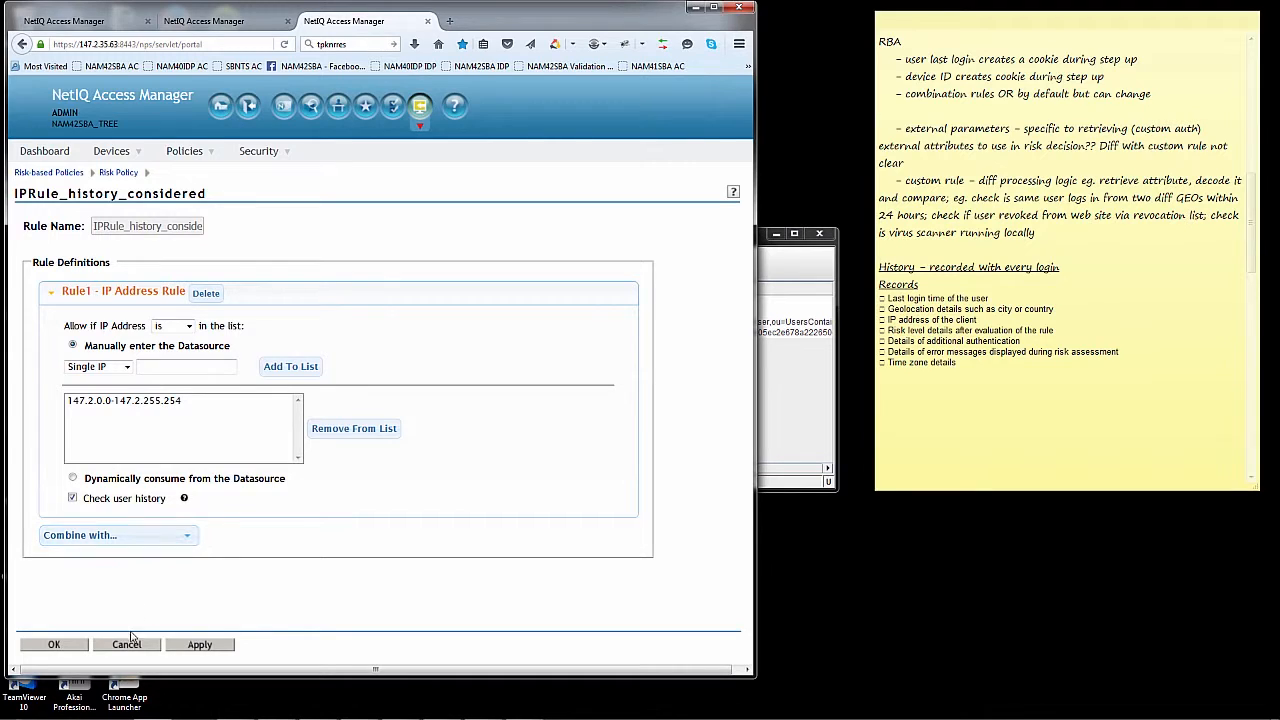
{"action": "left_click", "coordinate": [126, 644]}
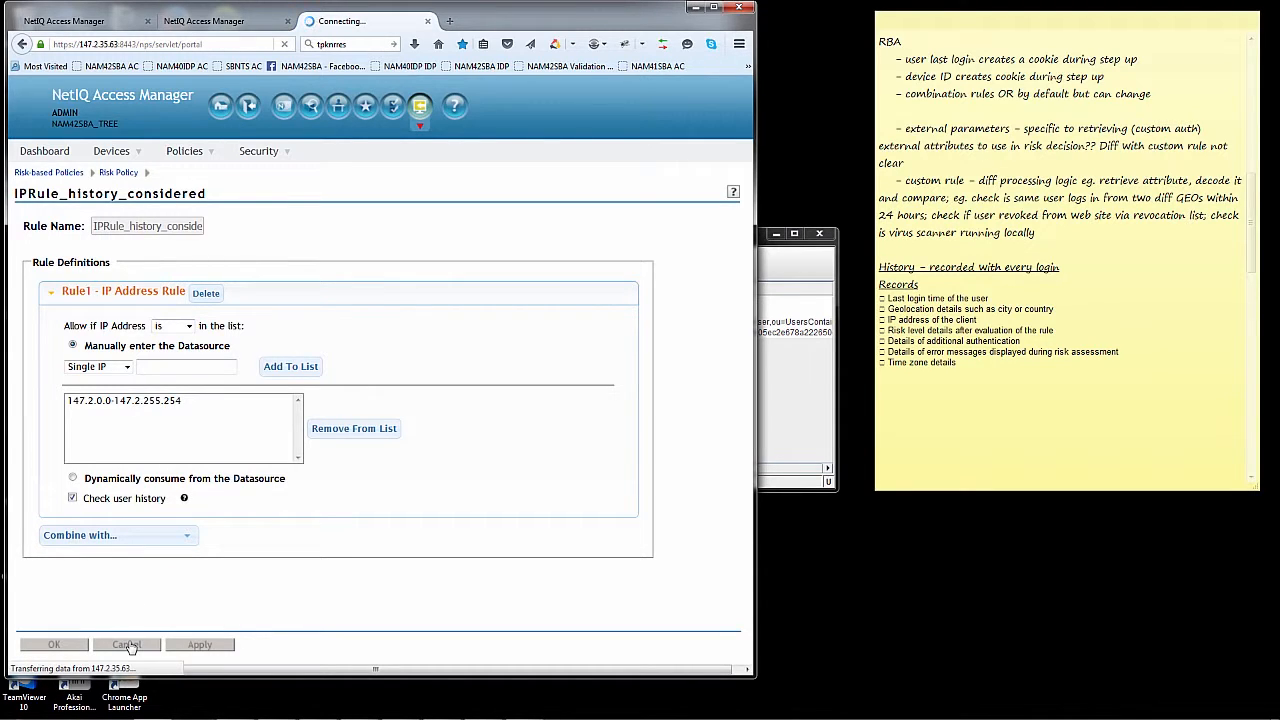
Step: Re-review the IP_history_considered2 policy and bring up the PostAuth RBA IP History check sign-in page
{"action": "left_click", "coordinate": [127, 644]}
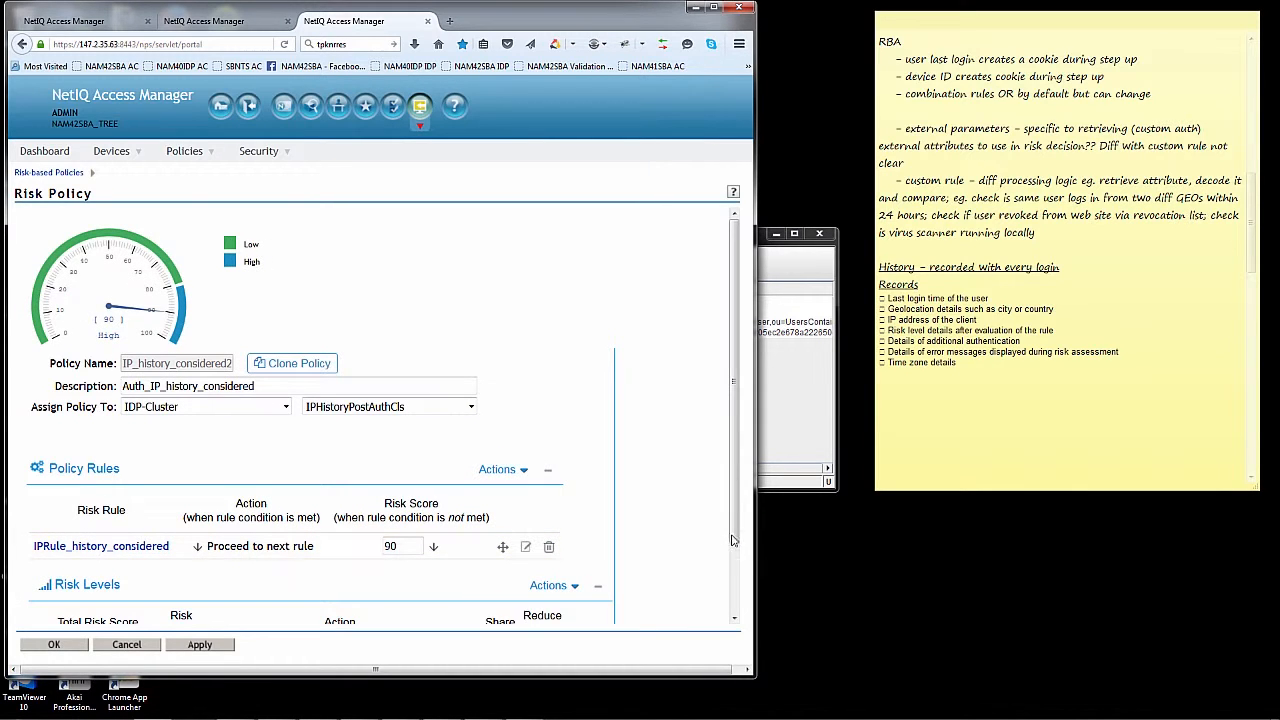
{"action": "scroll", "scroll_direction": "down", "scroll_amount": 3}
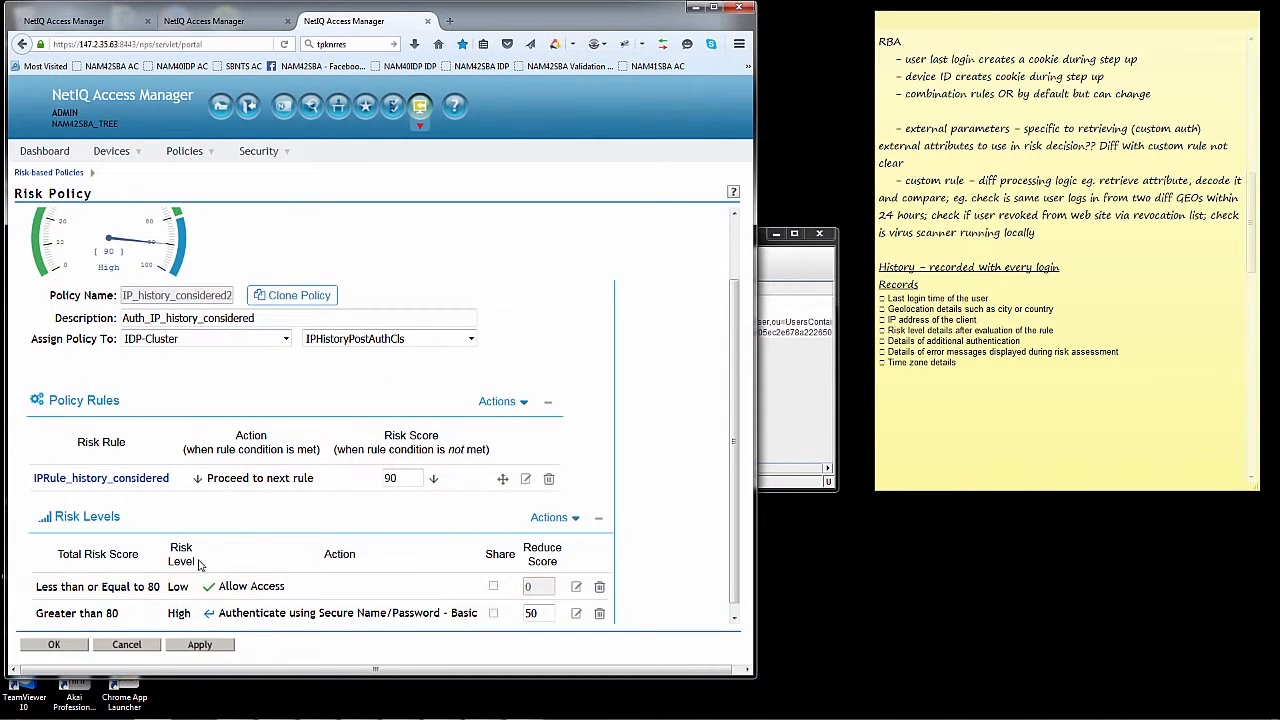
{"action": "left_click", "coordinate": [100, 586]}
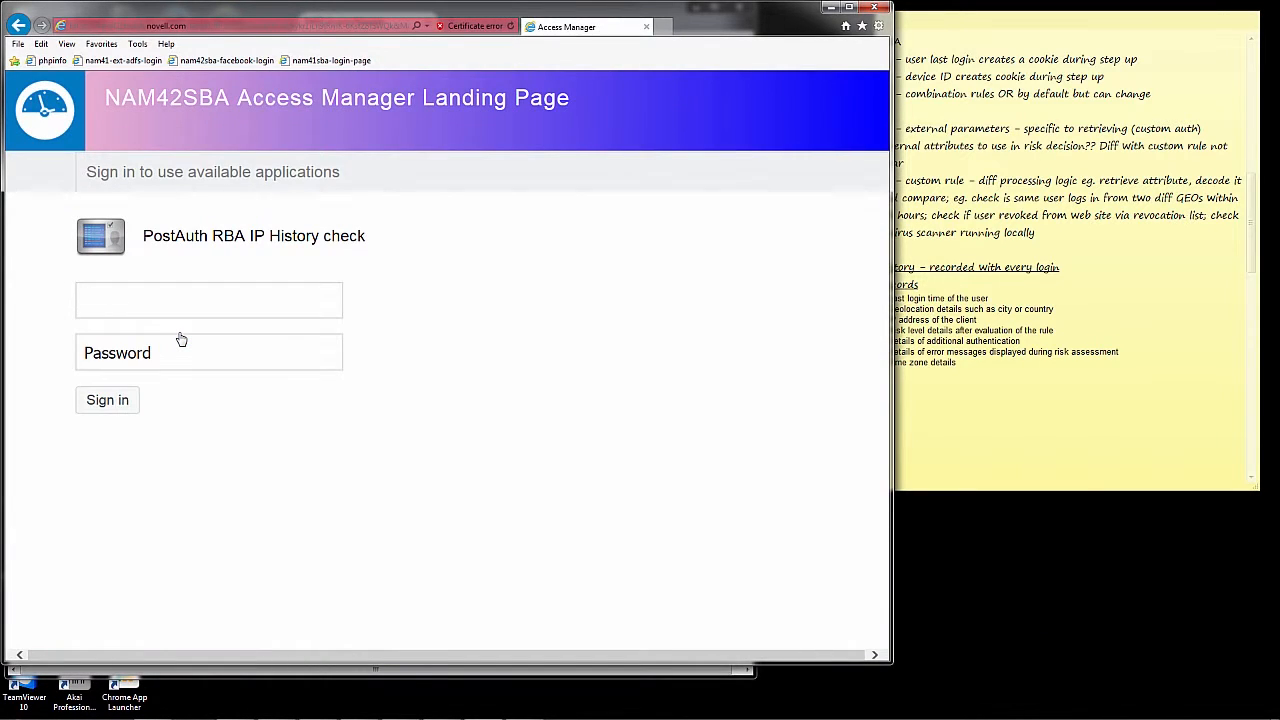
Step: Sign in on the Access Manager landing page with user name and password
{"action": "type", "text": "ncashell"}
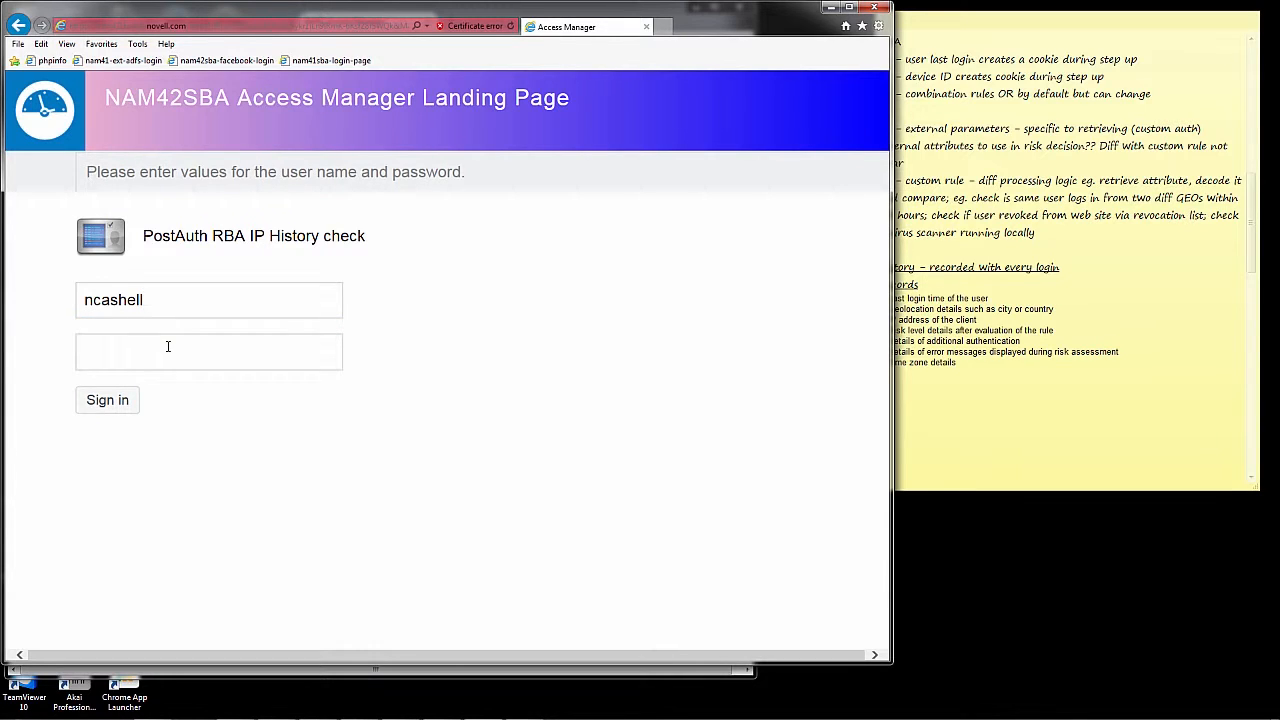
{"action": "type", "text": "•••••"}
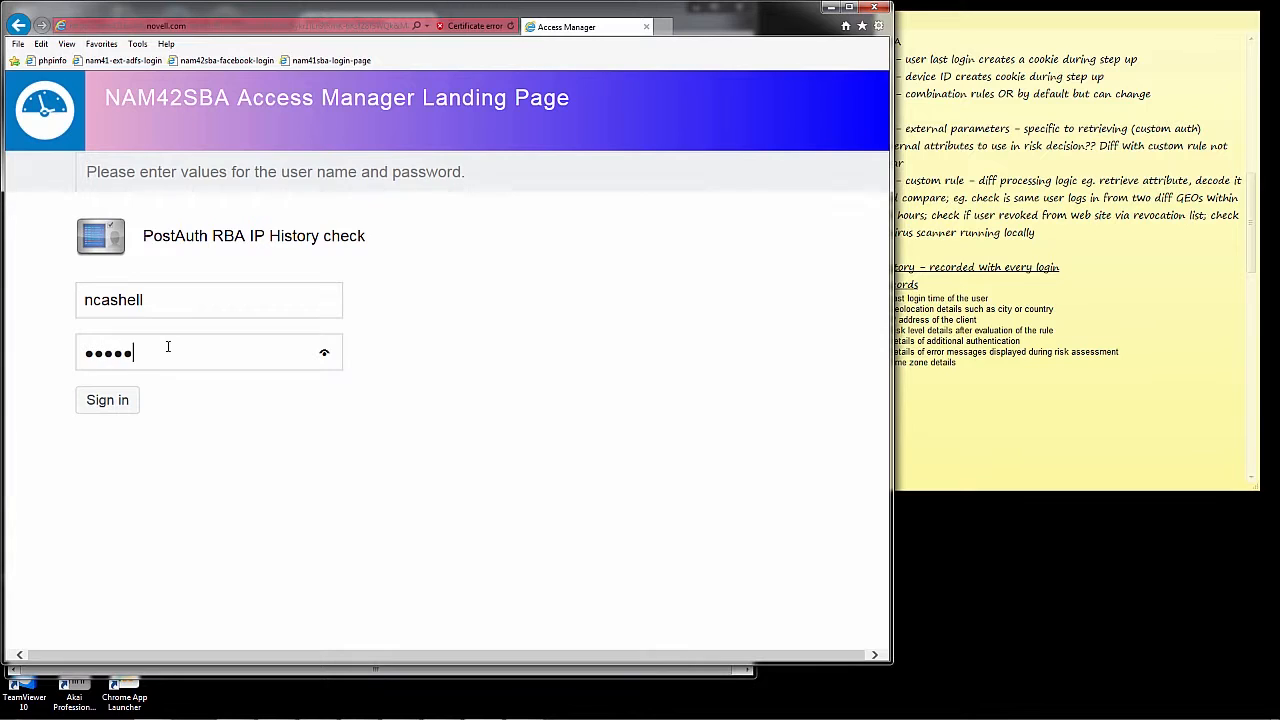
{"action": "type", "text": "*"}
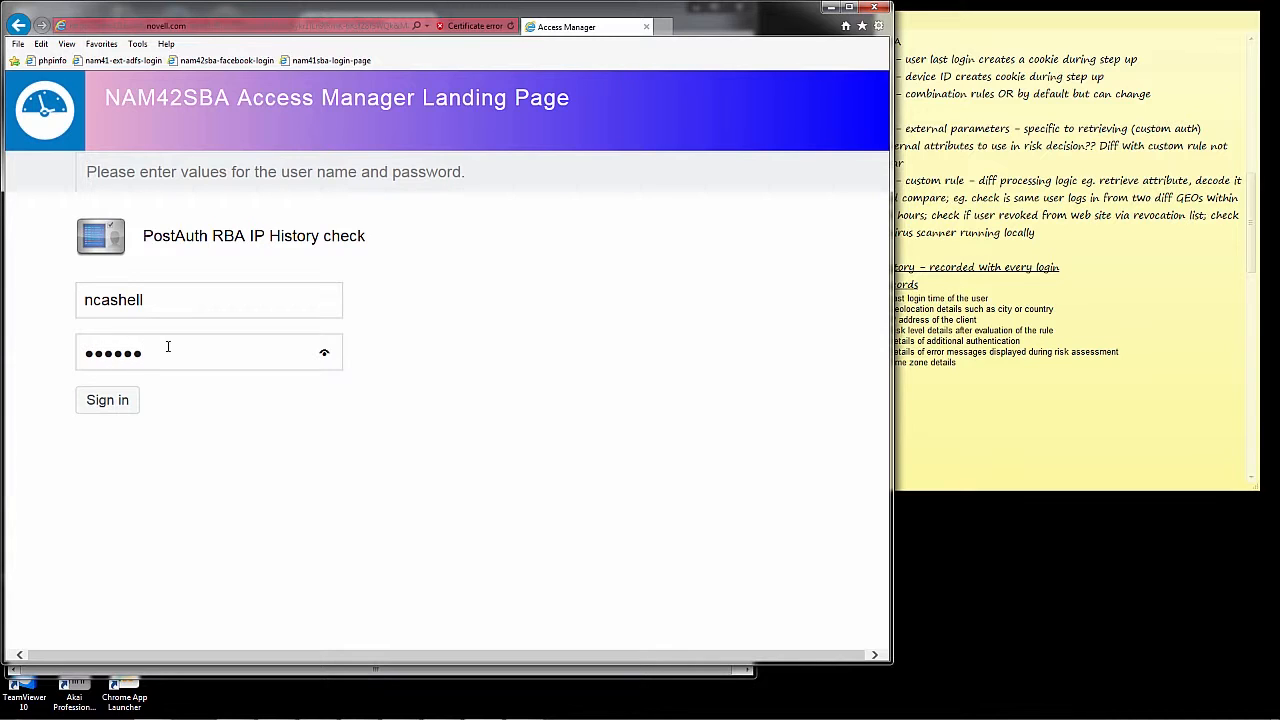
{"action": "left_click", "coordinate": [107, 399]}
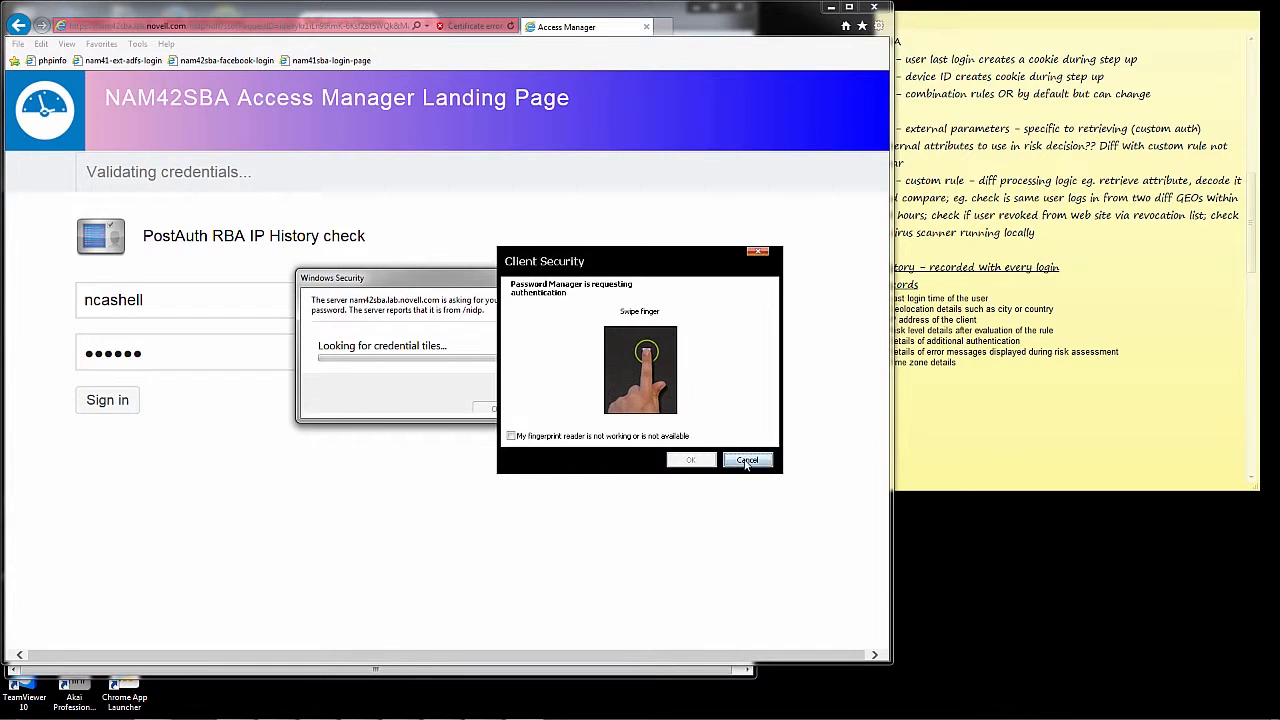
Step: Skip the fingerprint request and submit credentials in the Windows Security step-up prompt
{"action": "left_click", "coordinate": [746, 460]}
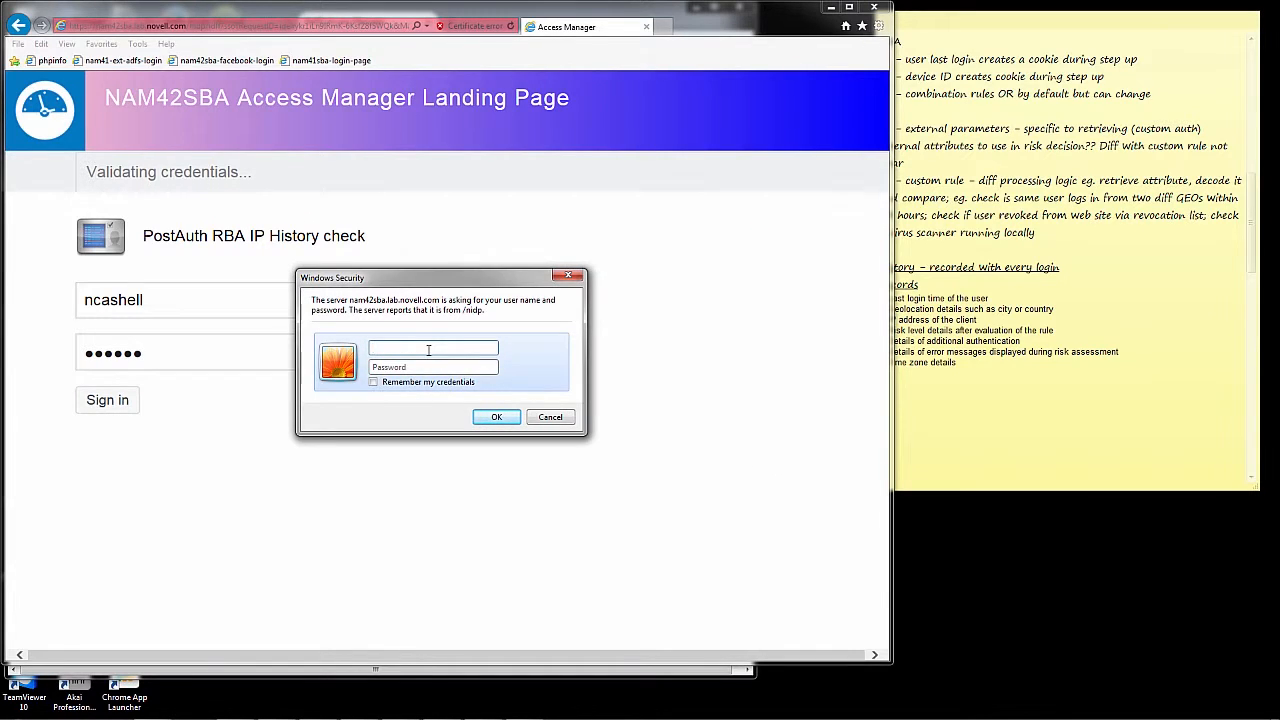
{"action": "type", "text": "ncashell"}
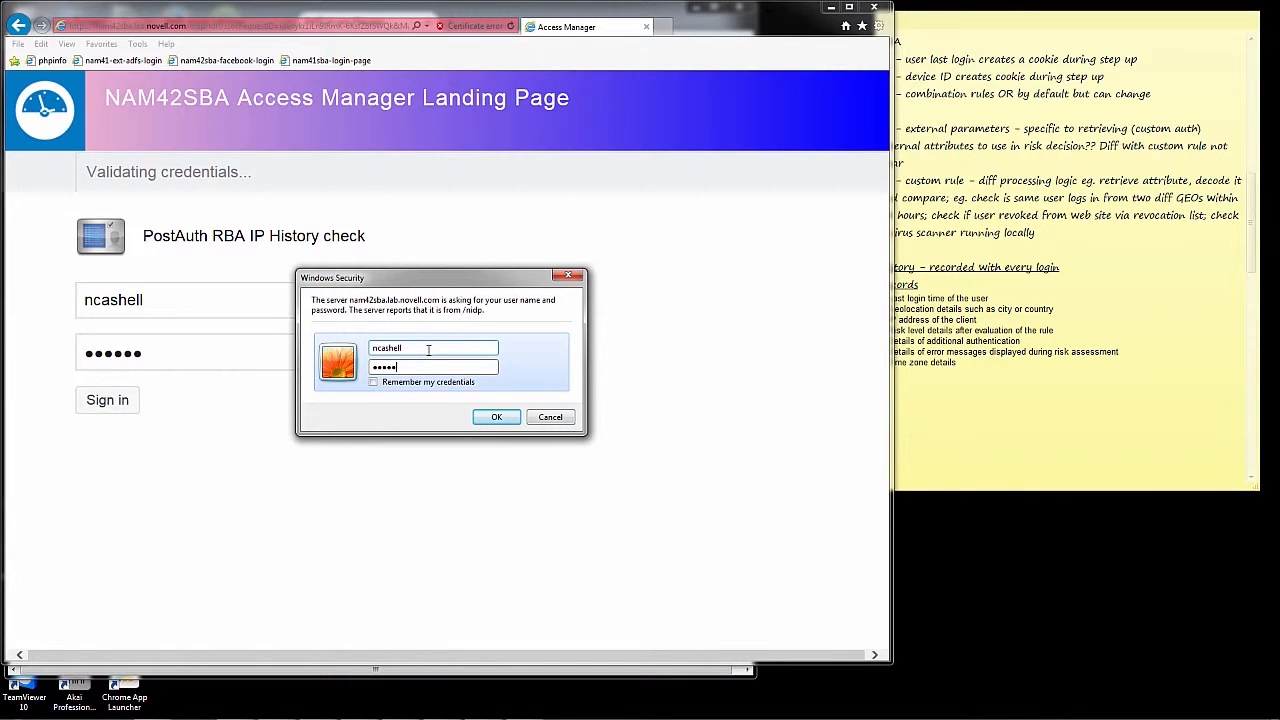
{"action": "type", "text": "•"}
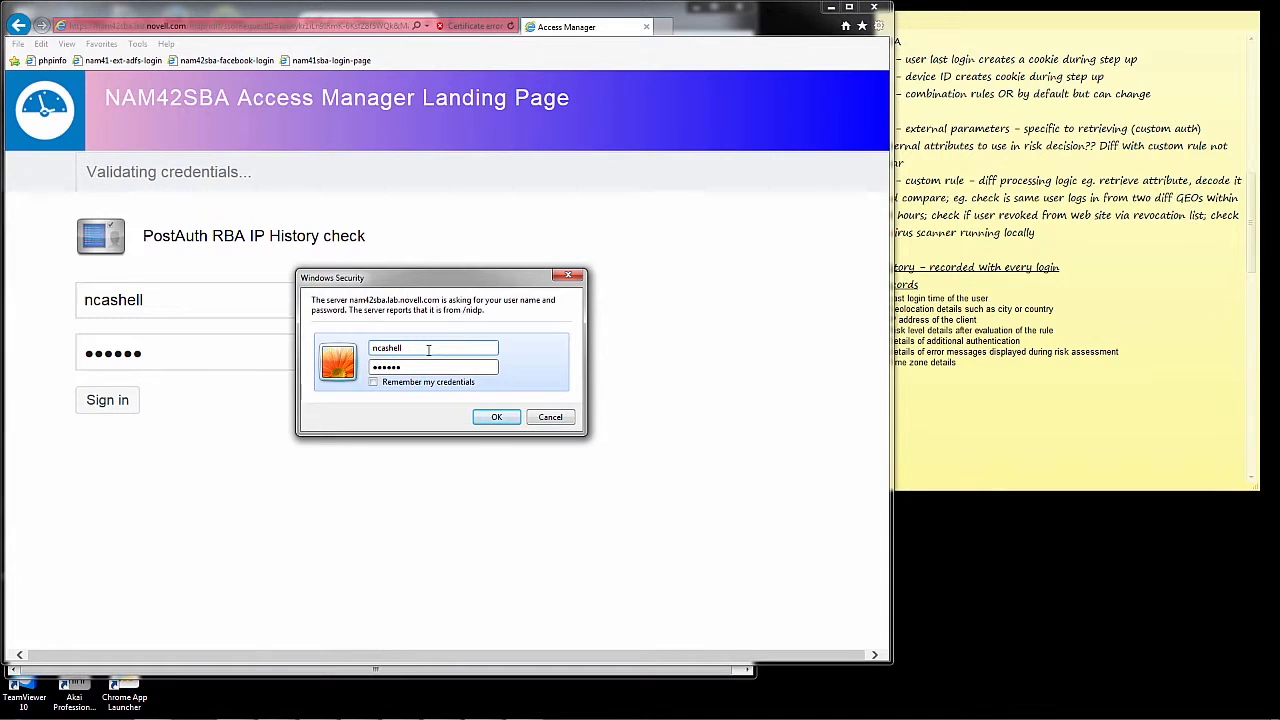
{"action": "left_click", "coordinate": [496, 417]}
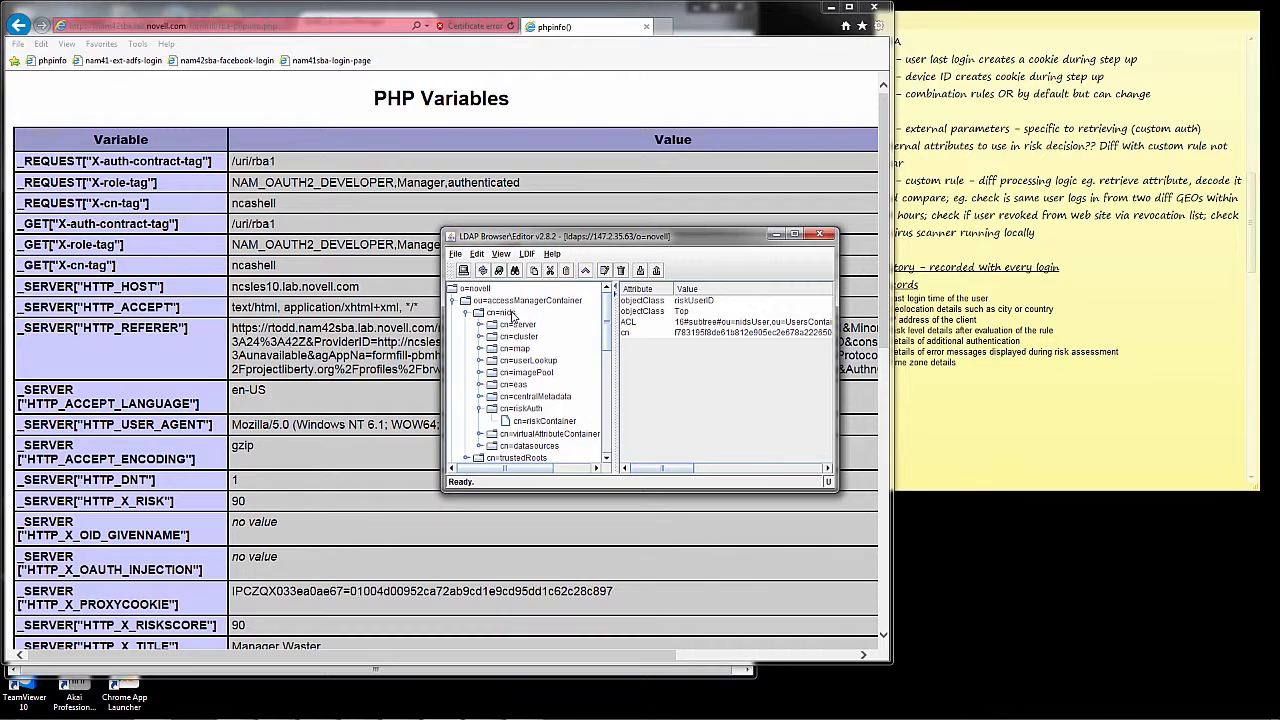
Step: Refresh cn=riskContainer and open the user's userHistoryRecord showing High risk, score 90
{"action": "left_click", "coordinate": [544, 420]}
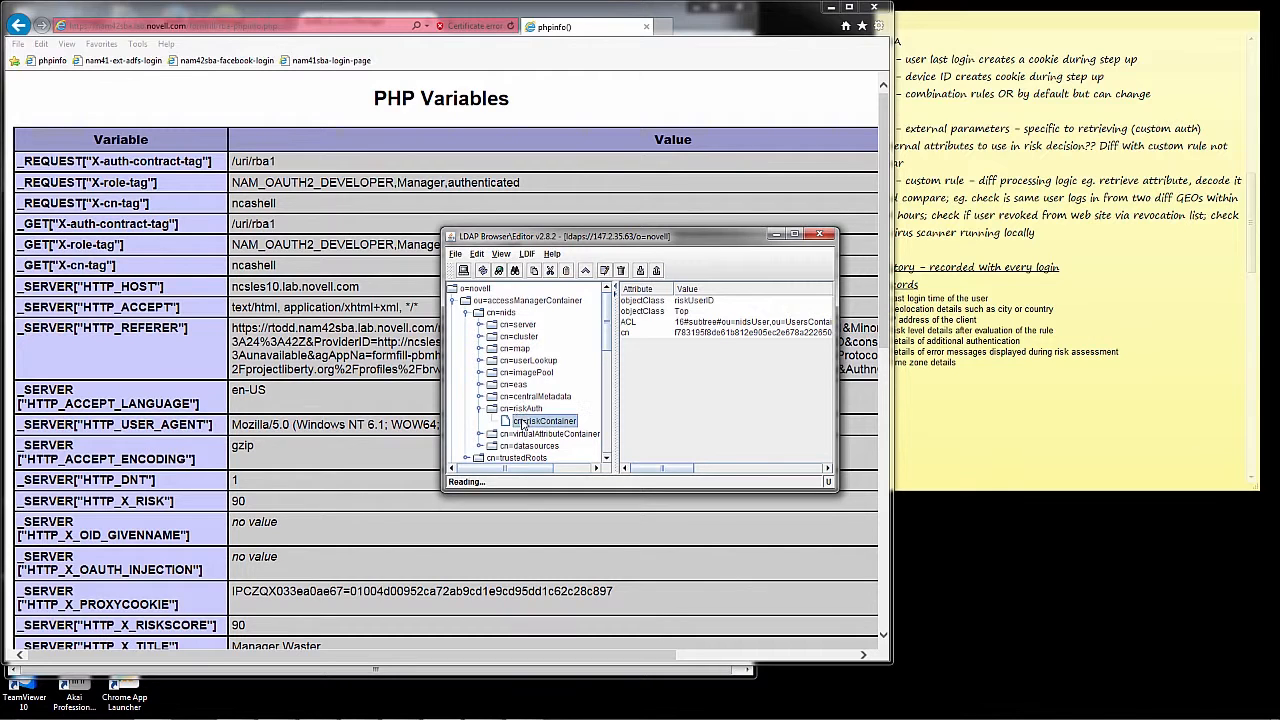
{"action": "left_click", "coordinate": [545, 421]}
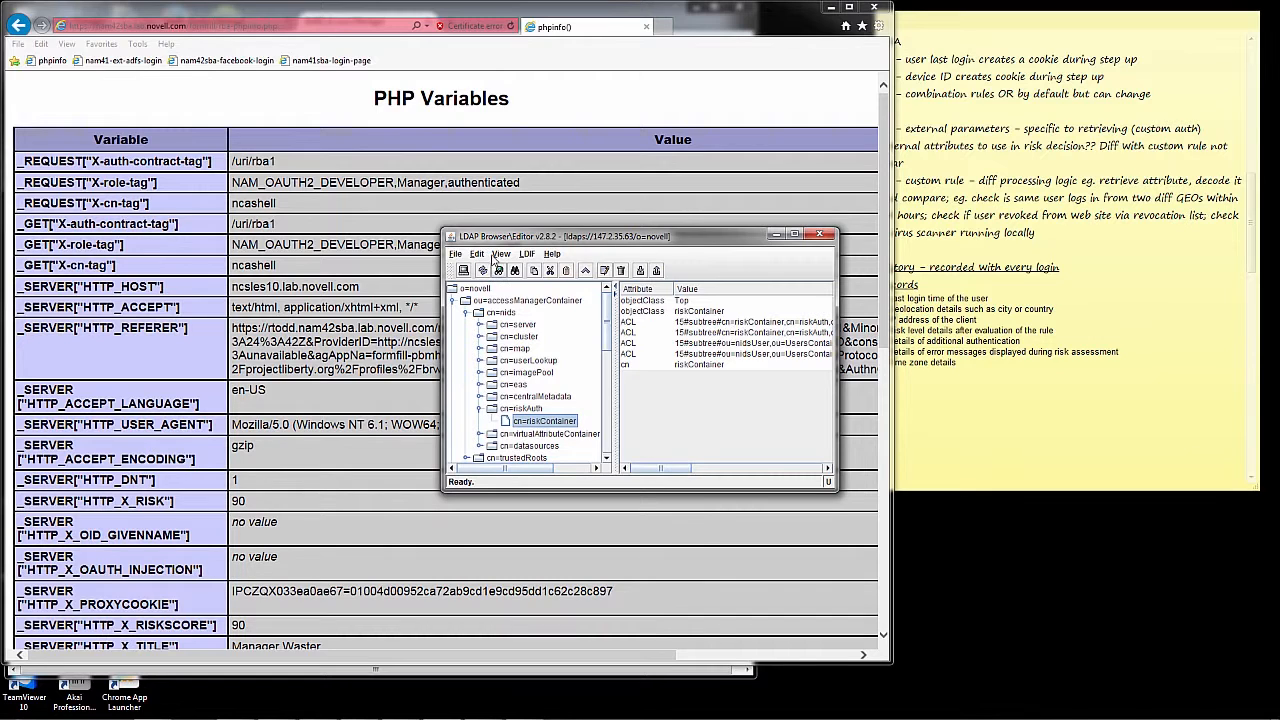
{"action": "left_click", "coordinate": [501, 253]}
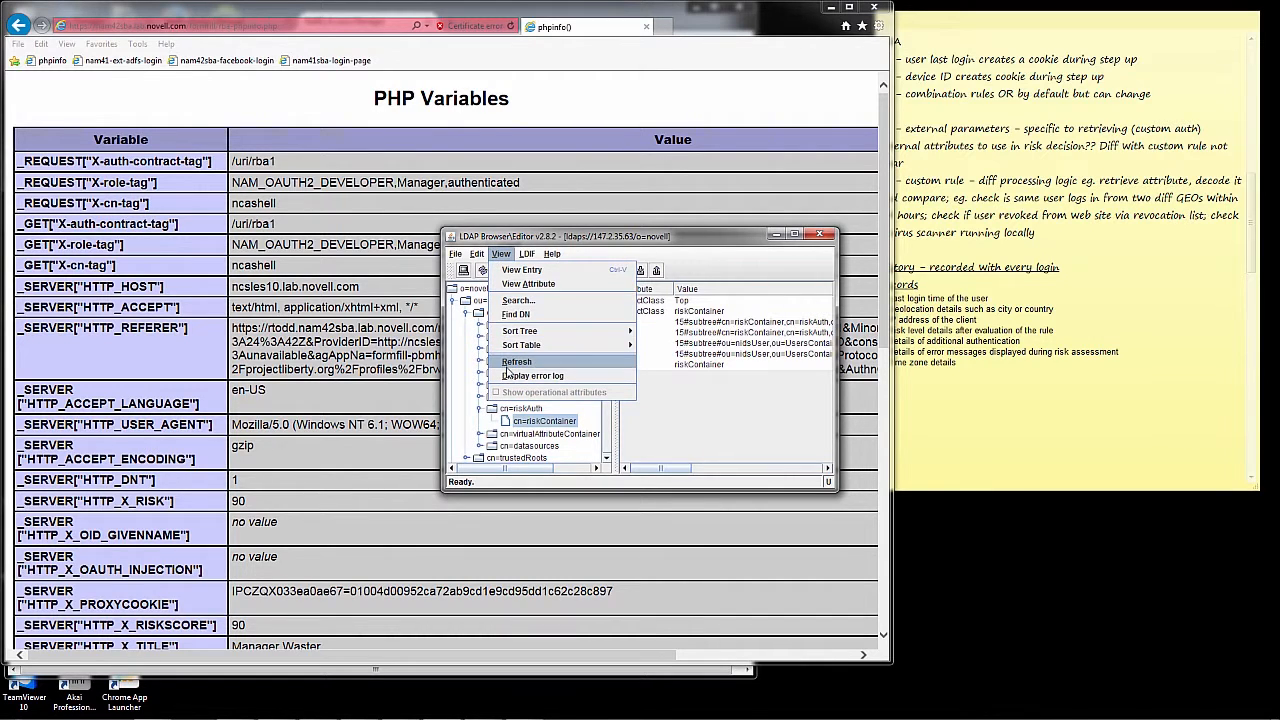
{"action": "left_click", "coordinate": [517, 361]}
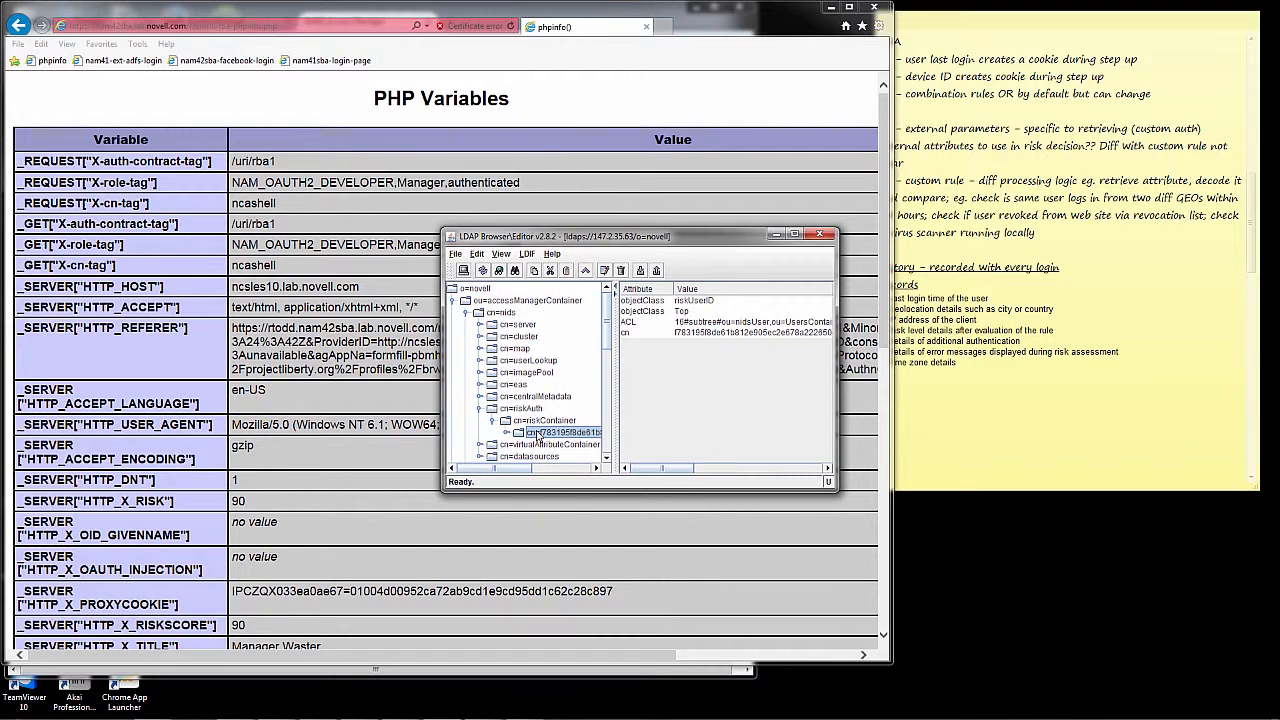
{"action": "left_click", "coordinate": [506, 420]}
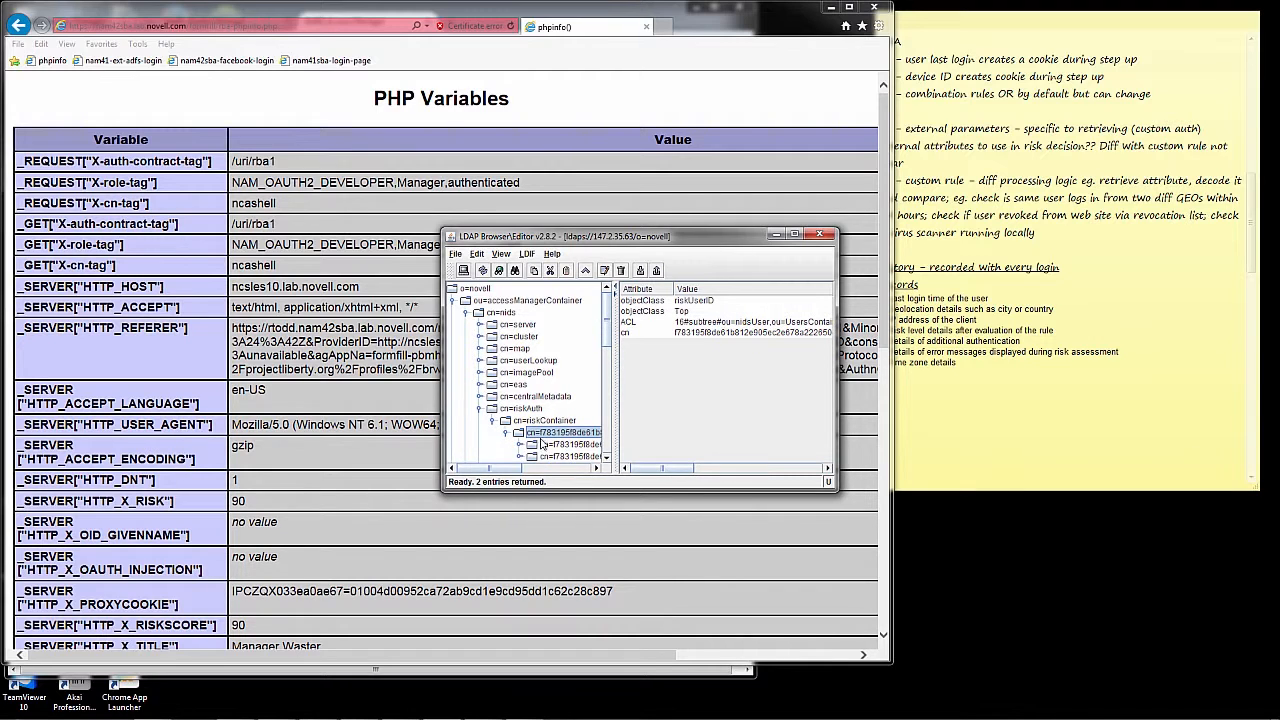
{"action": "left_click", "coordinate": [567, 444]}
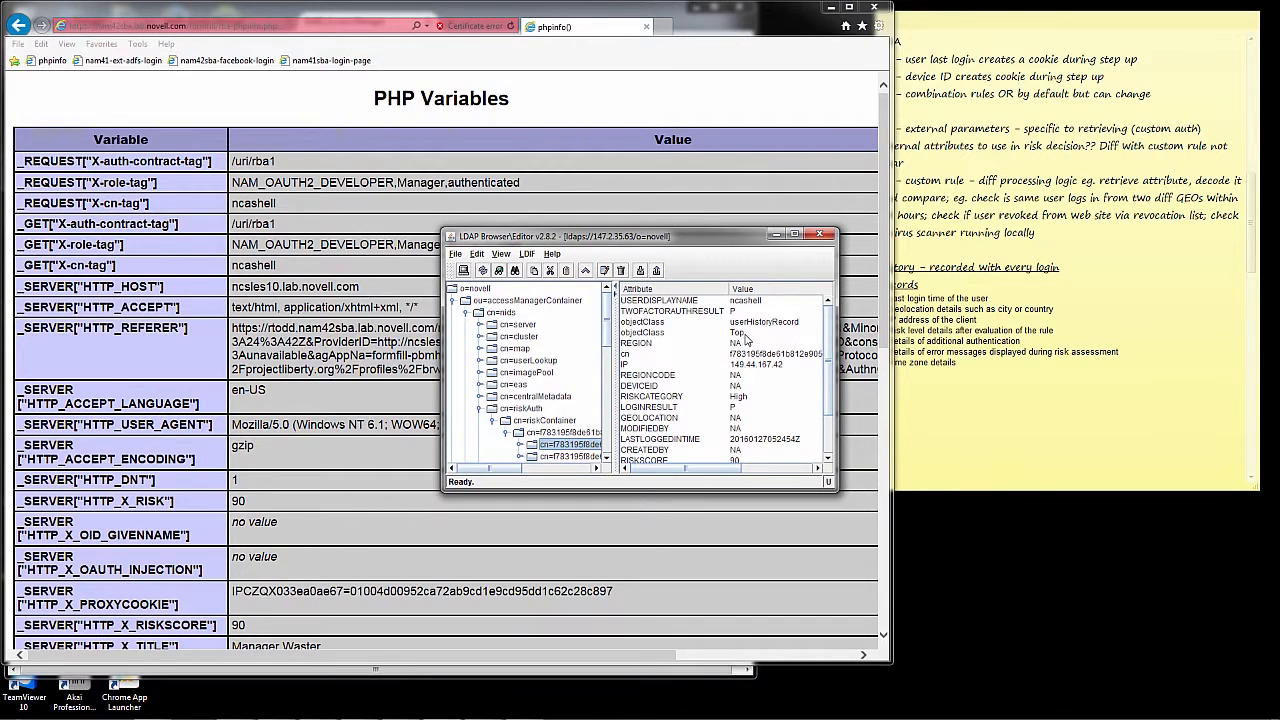
{"action": "mouse_move", "coordinate": [660, 375]}
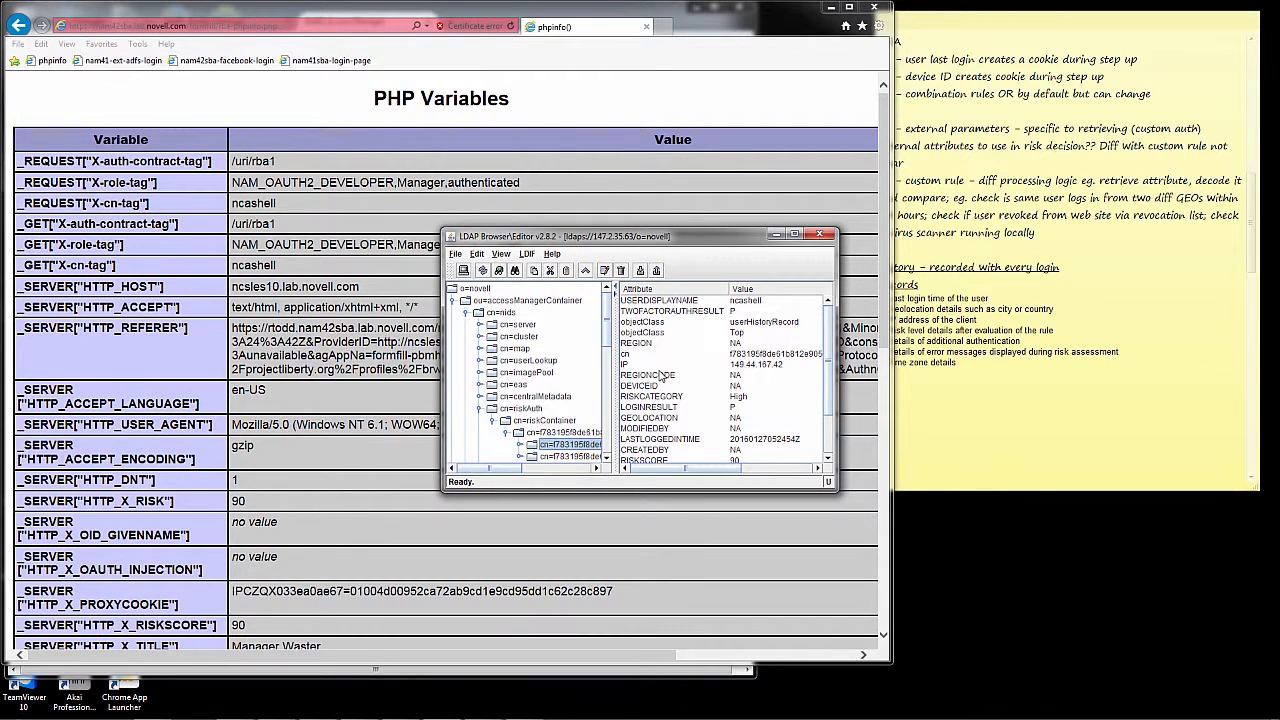
{"action": "left_click", "coordinate": [647, 375]}
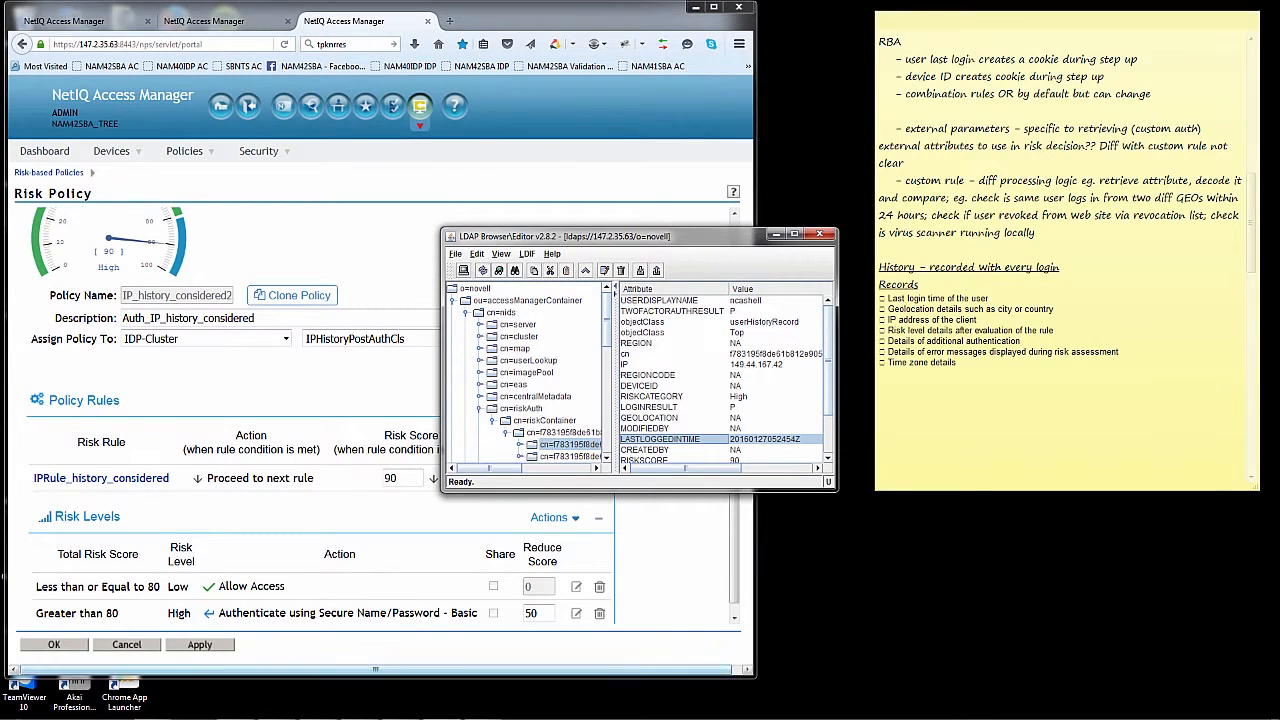
Step: Return to the Access Manager console and reopen IPRule_history_considered from the Policy Rules table
{"action": "left_click", "coordinate": [11, 707]}
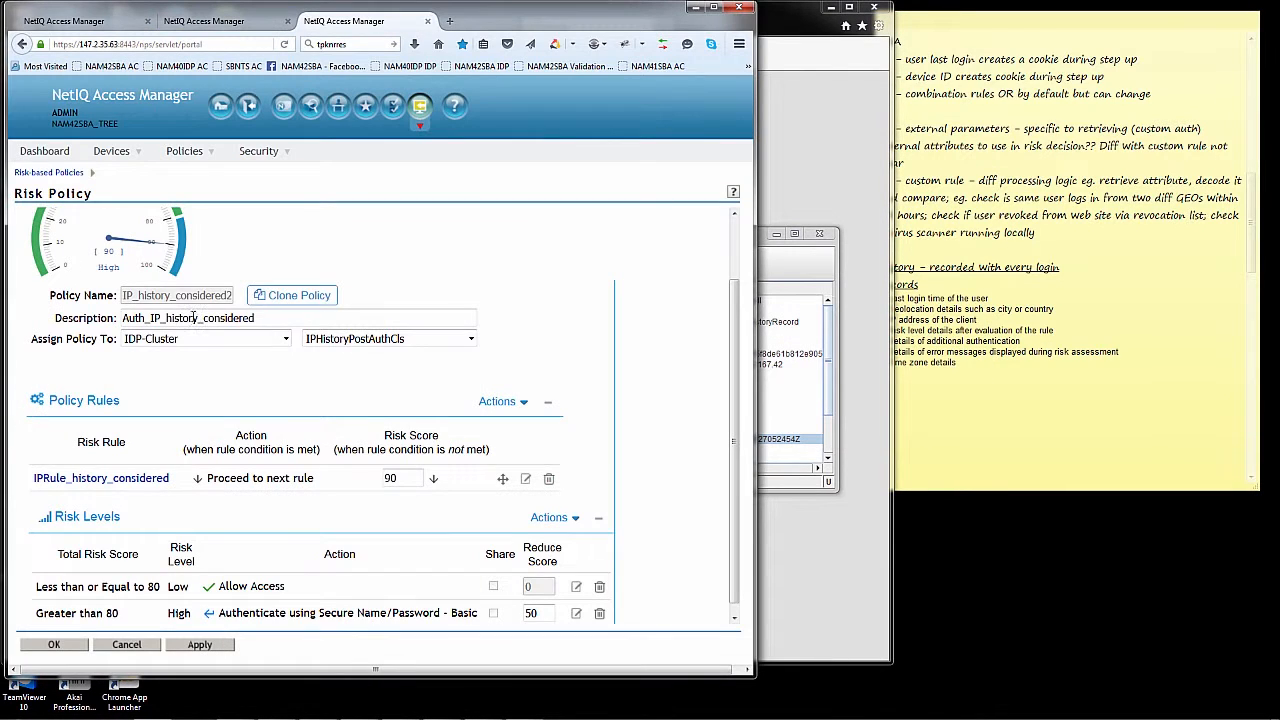
{"action": "left_click", "coordinate": [101, 478]}
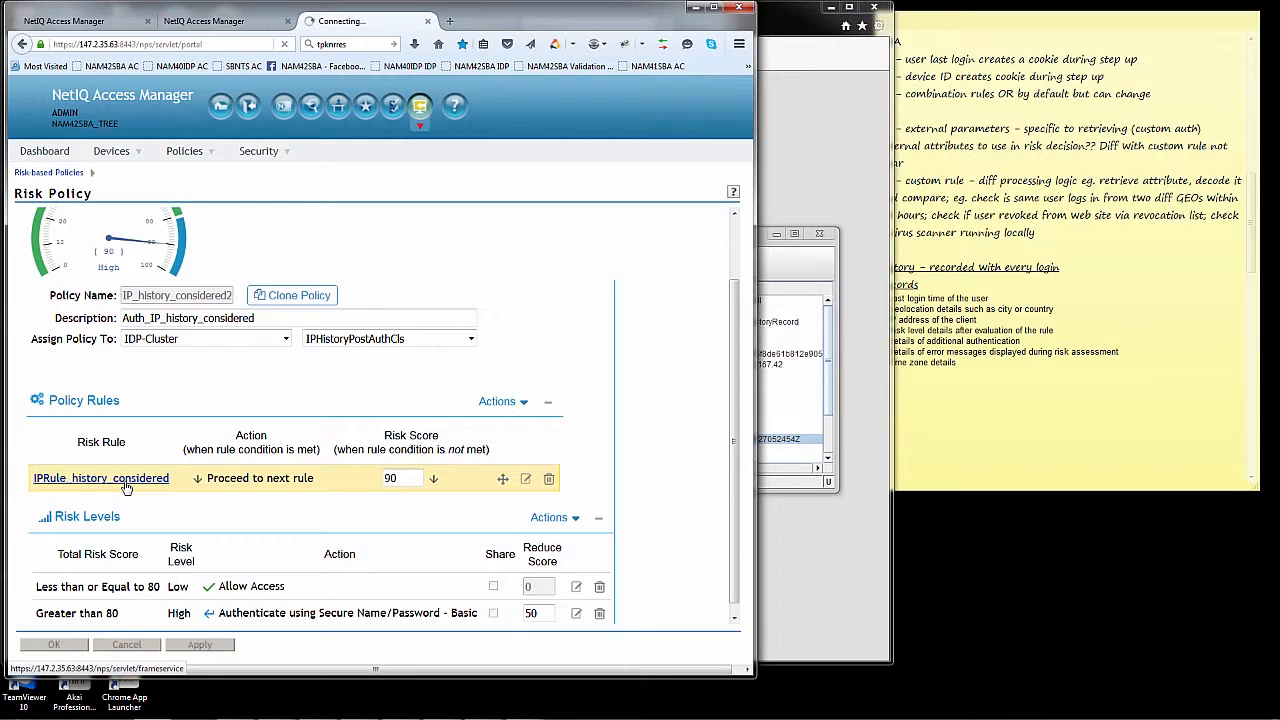
{"action": "left_click", "coordinate": [100, 477]}
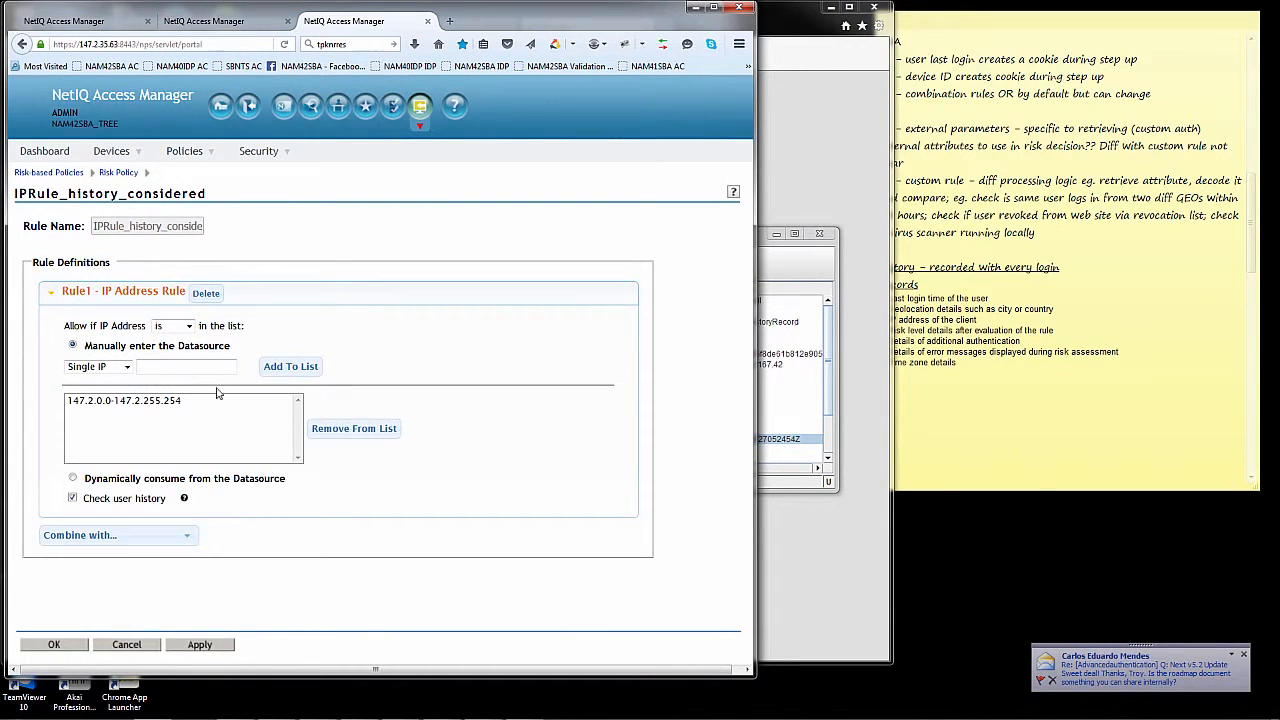
{"action": "mouse_move", "coordinate": [150, 410]}
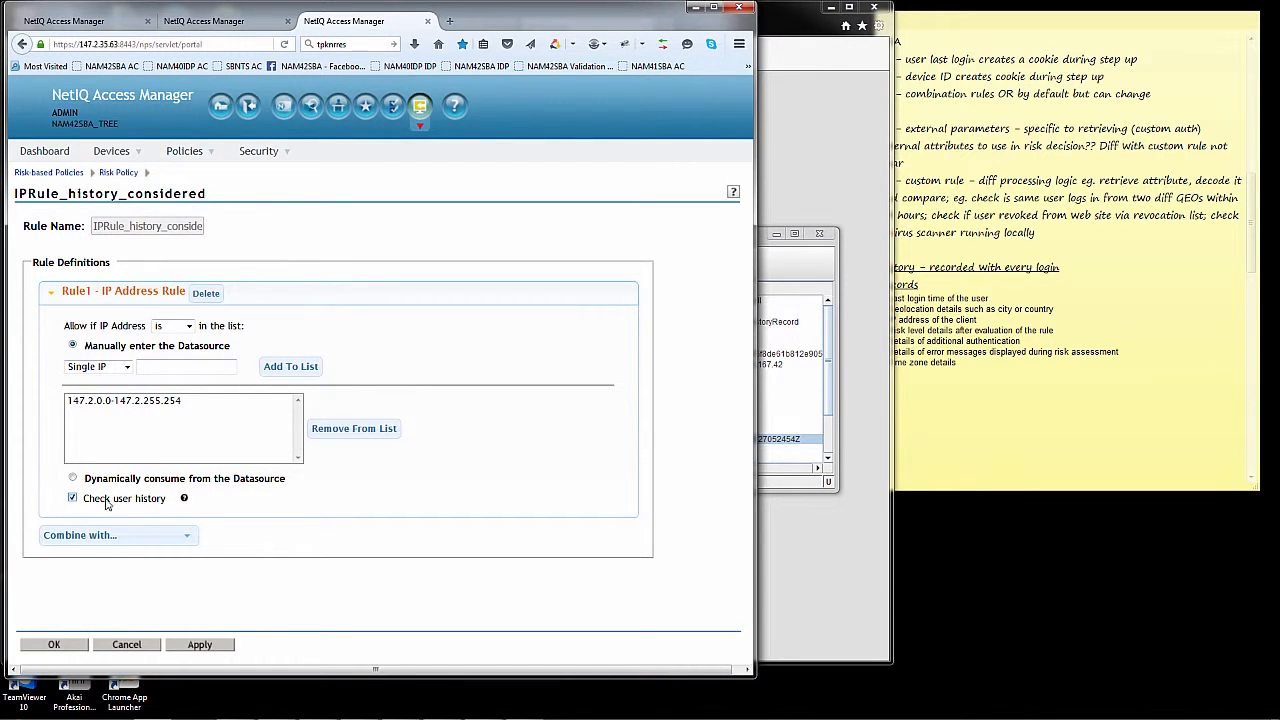
{"action": "mouse_move", "coordinate": [148, 515]}
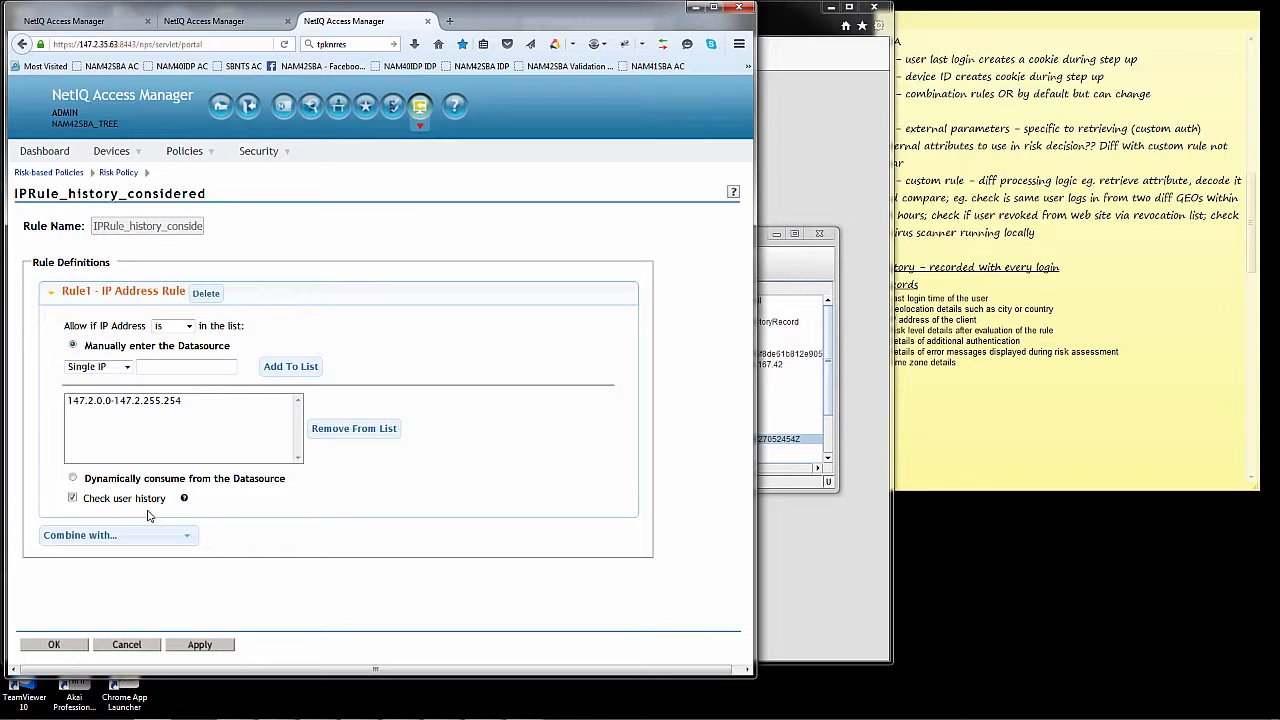
{"action": "mouse_move", "coordinate": [688, 287]}
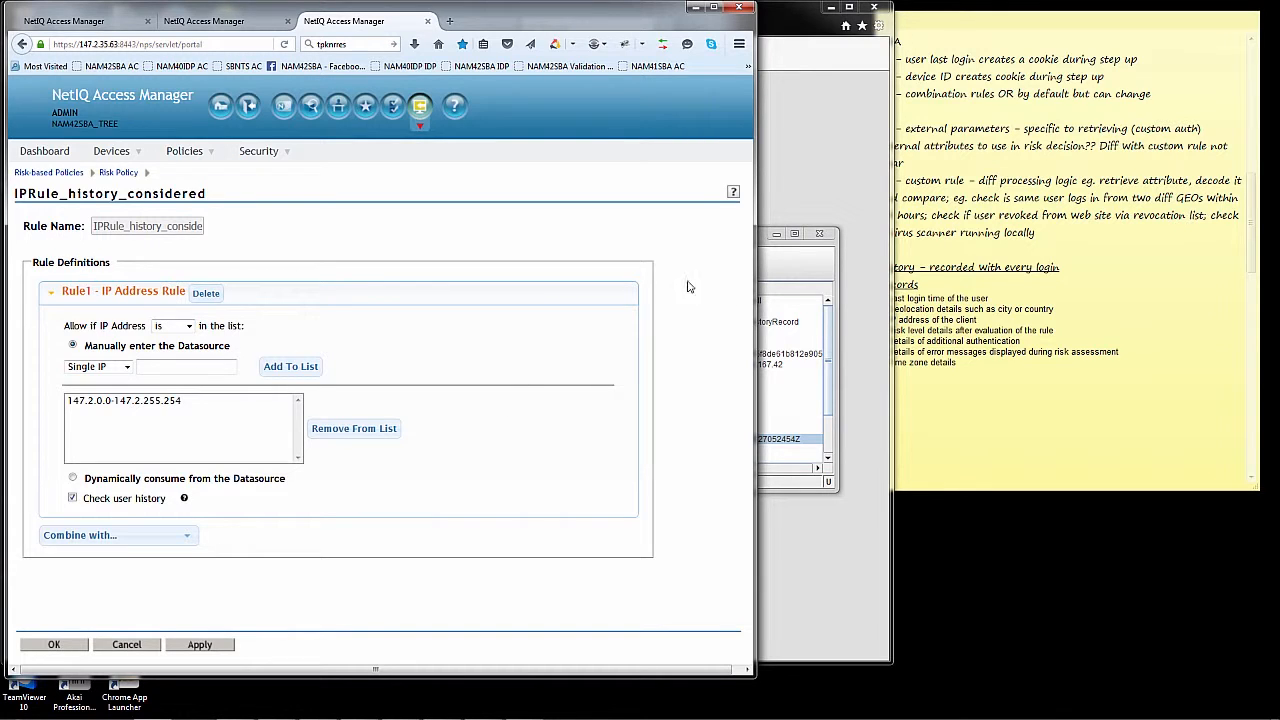
{"action": "mouse_move", "coordinate": [750, 291]}
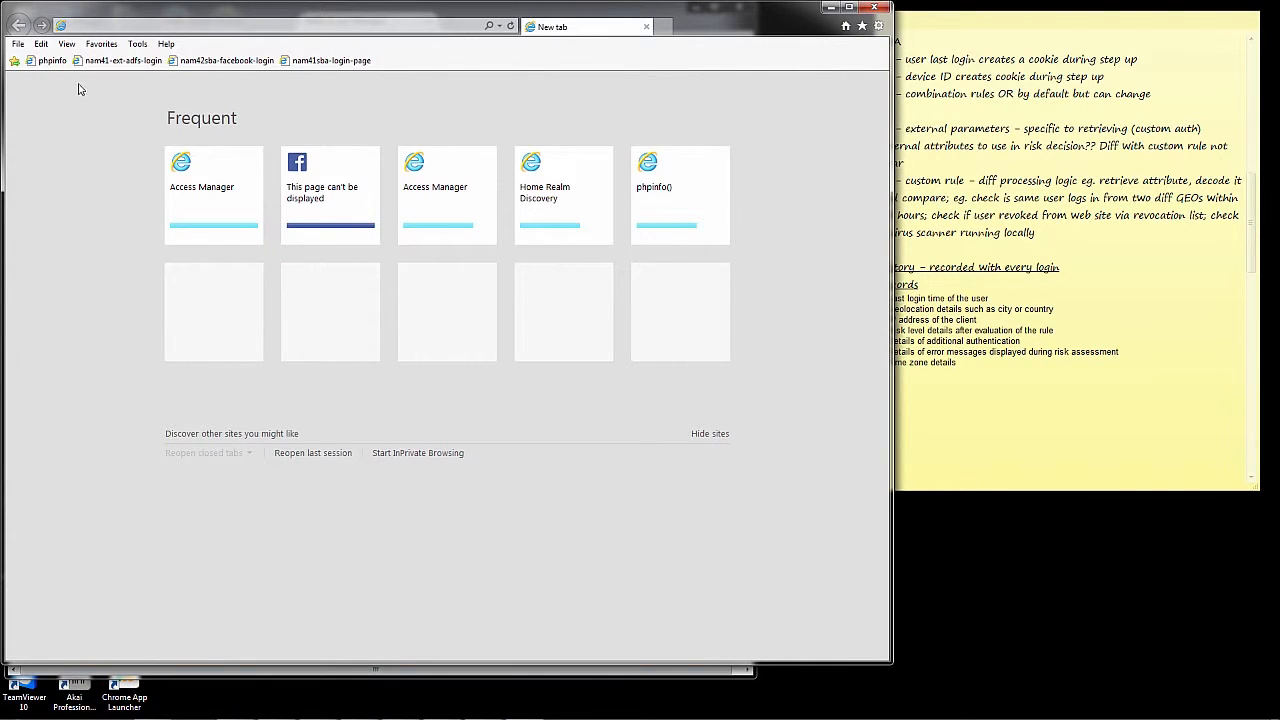
Step: Open the phpinfo bookmark, pass the certificate warning, and sign in again as ncashell
{"action": "left_click", "coordinate": [51, 60]}
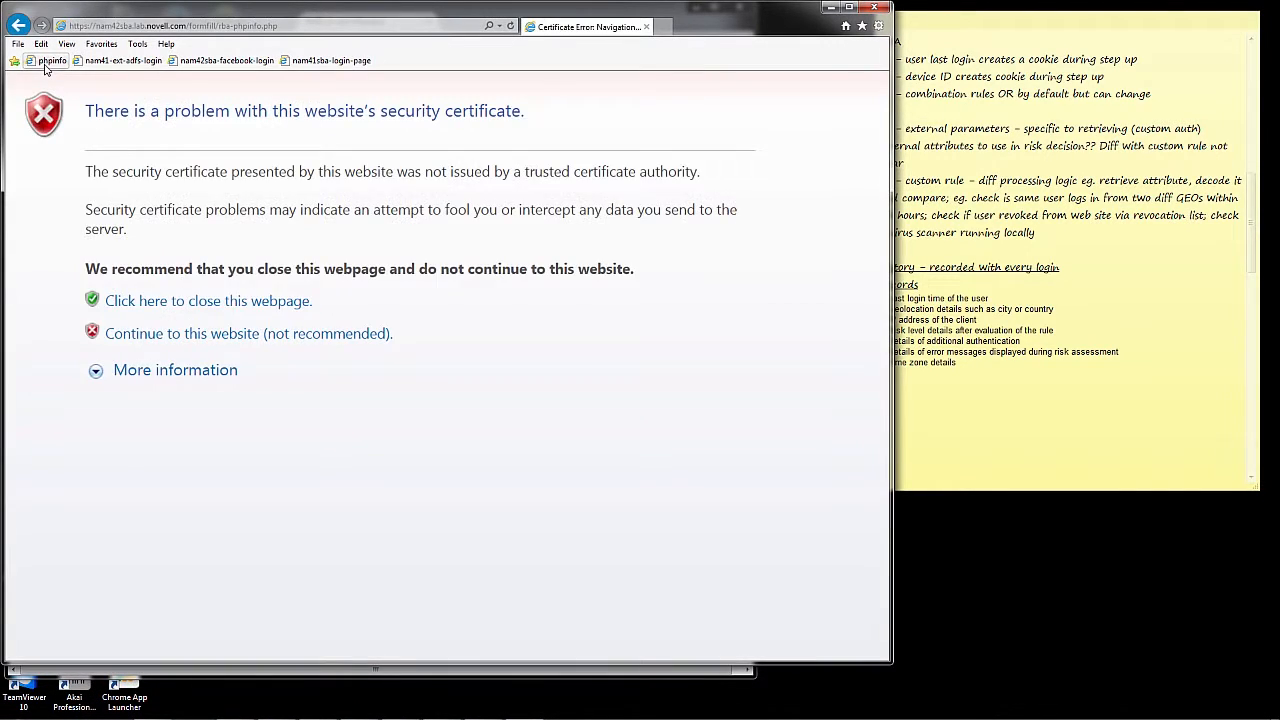
{"action": "mouse_move", "coordinate": [200, 333]}
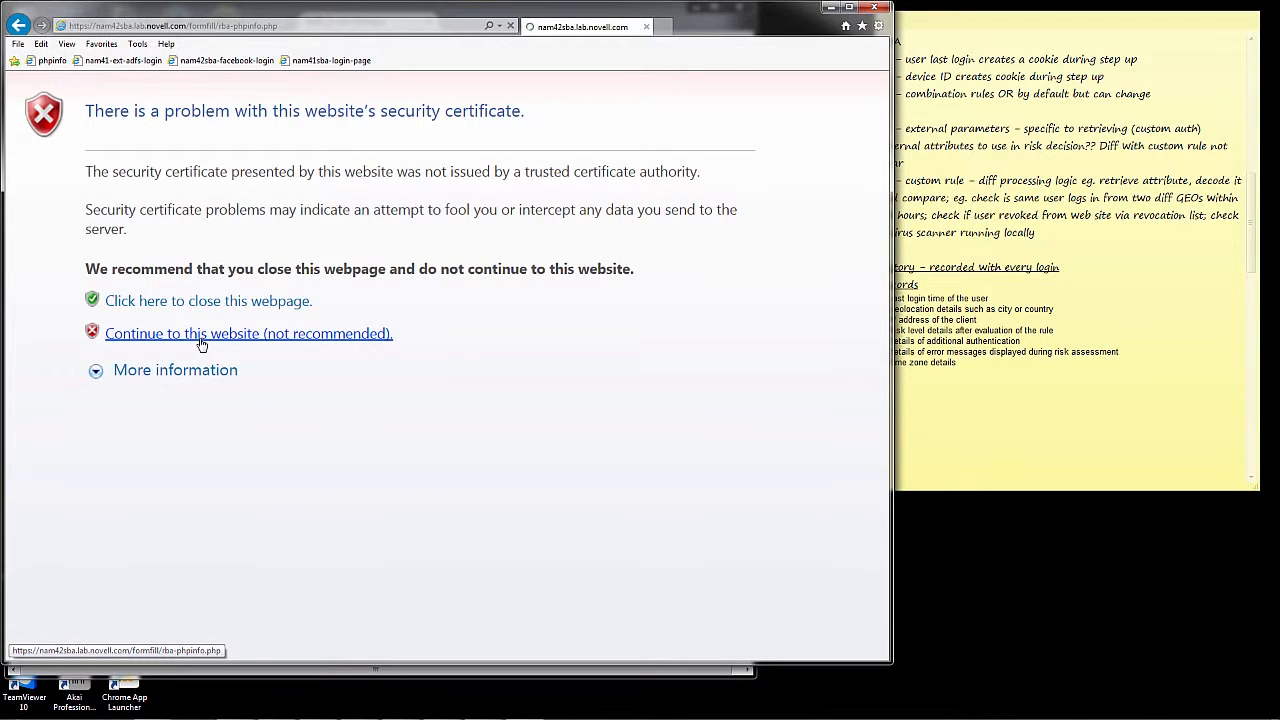
{"action": "left_click", "coordinate": [248, 333]}
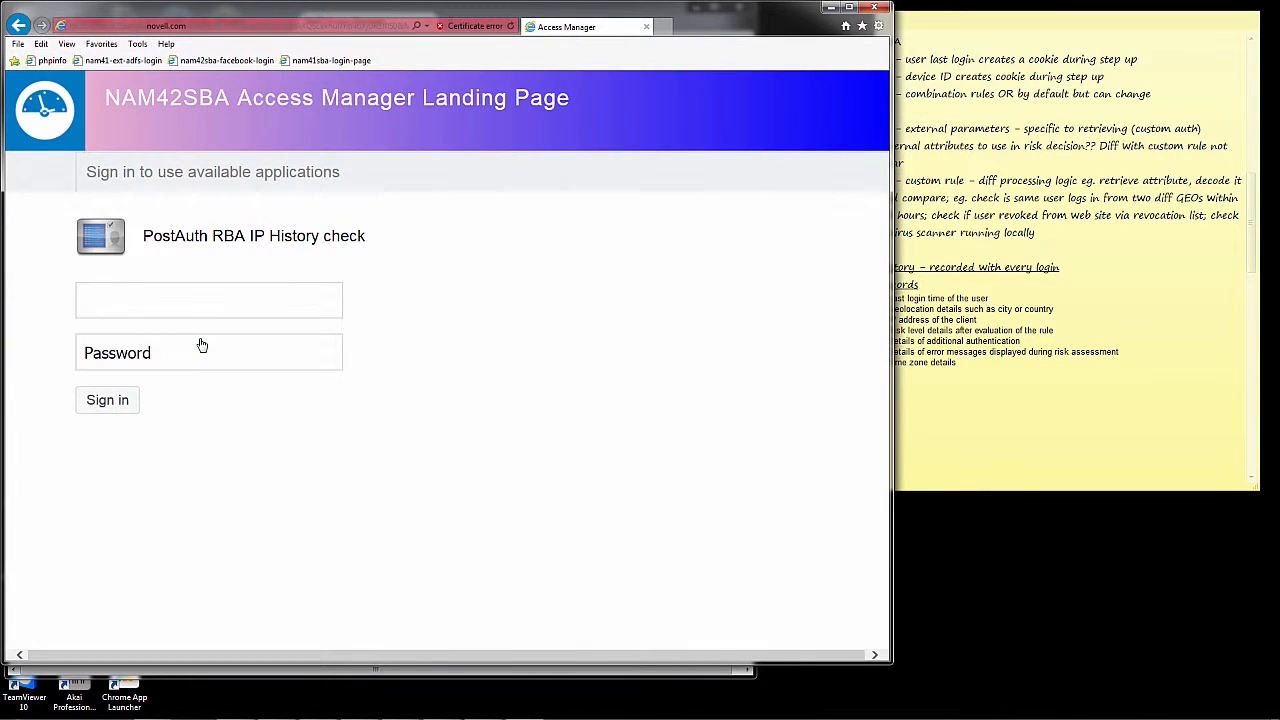
{"action": "type", "text": "ncashell"}
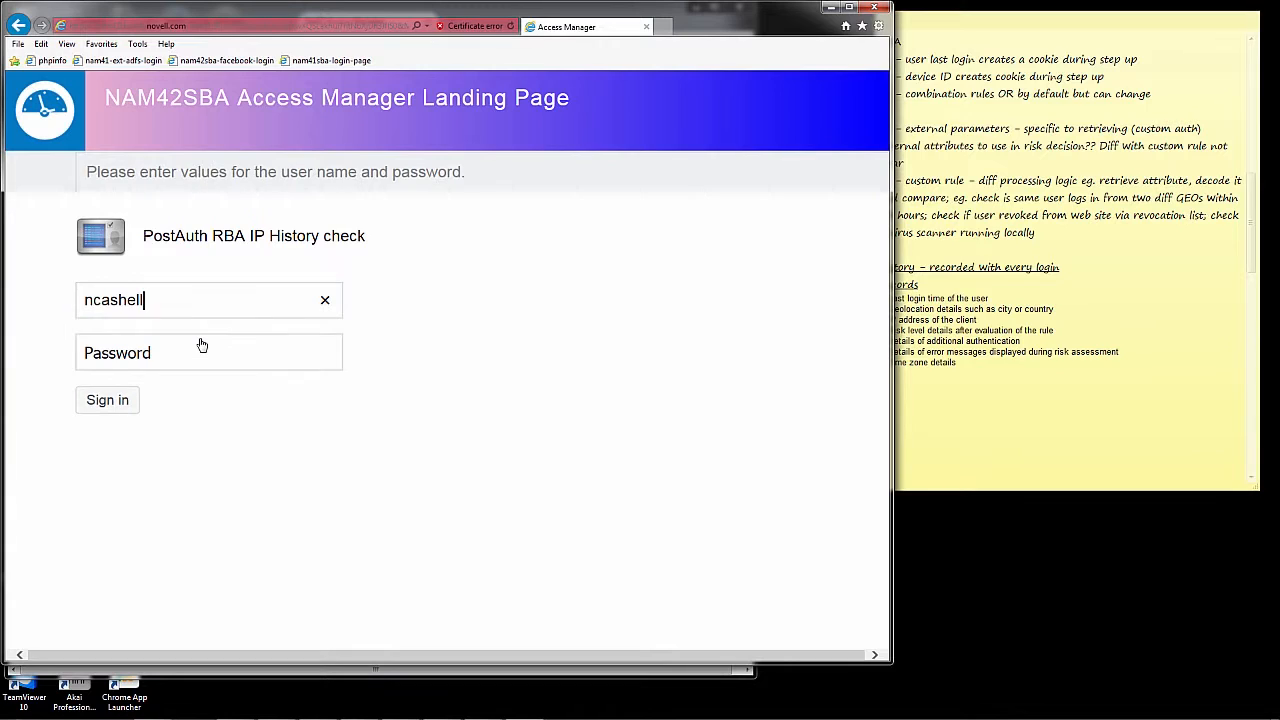
{"action": "type", "text": "novell"}
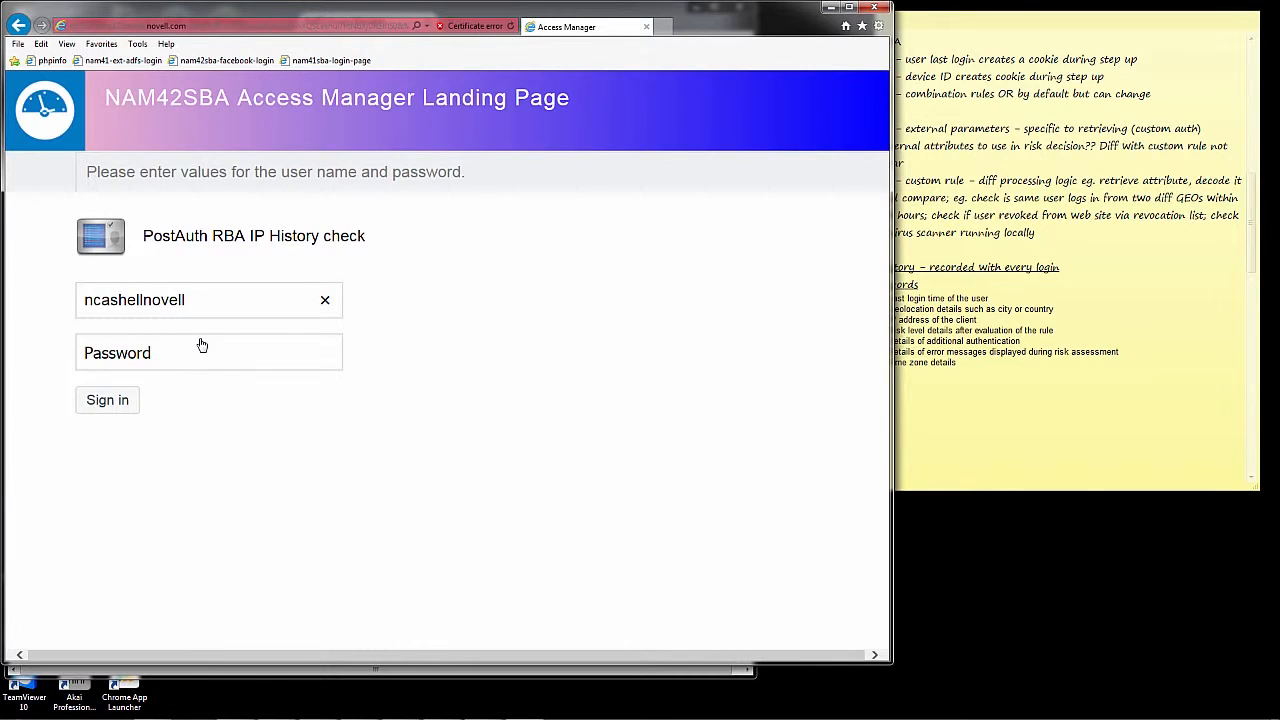
{"action": "key", "text": "Backspace"}
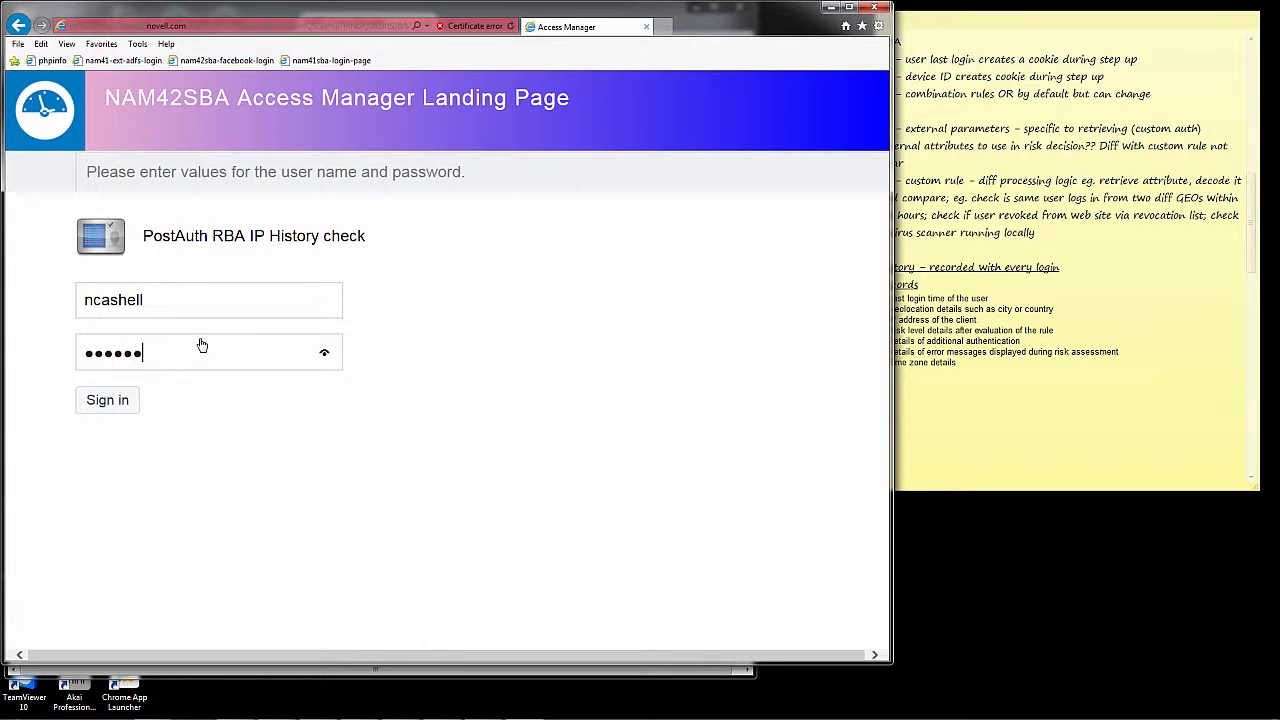
{"action": "left_click", "coordinate": [107, 399]}
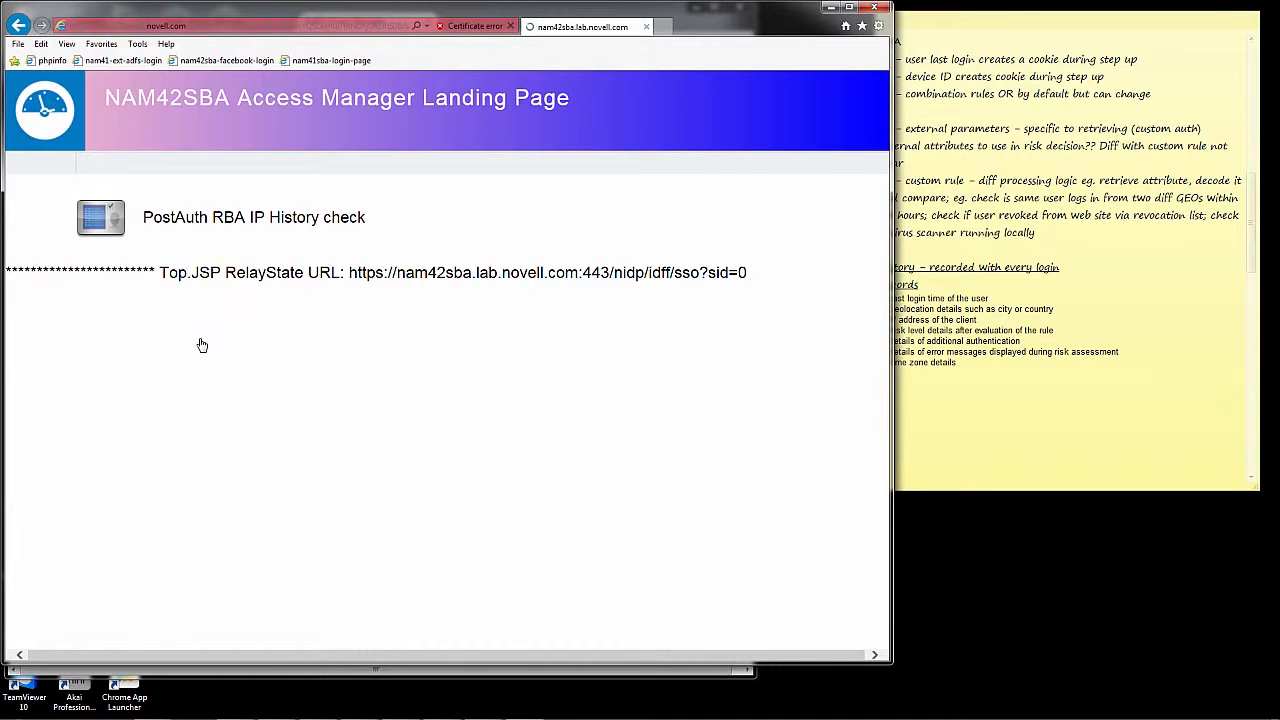